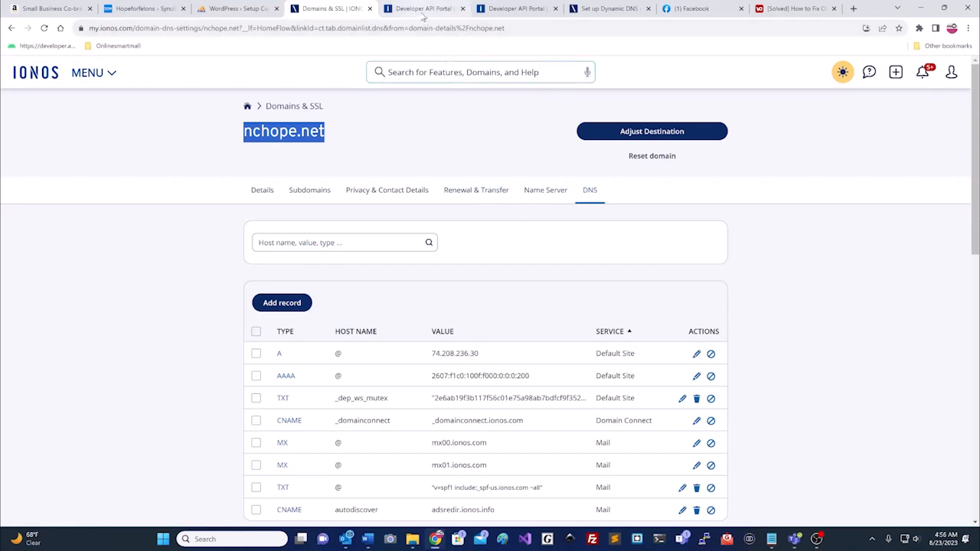
# - Begin a new API key and set its name to nchope, matching the domain
pyautogui.click(423, 8)
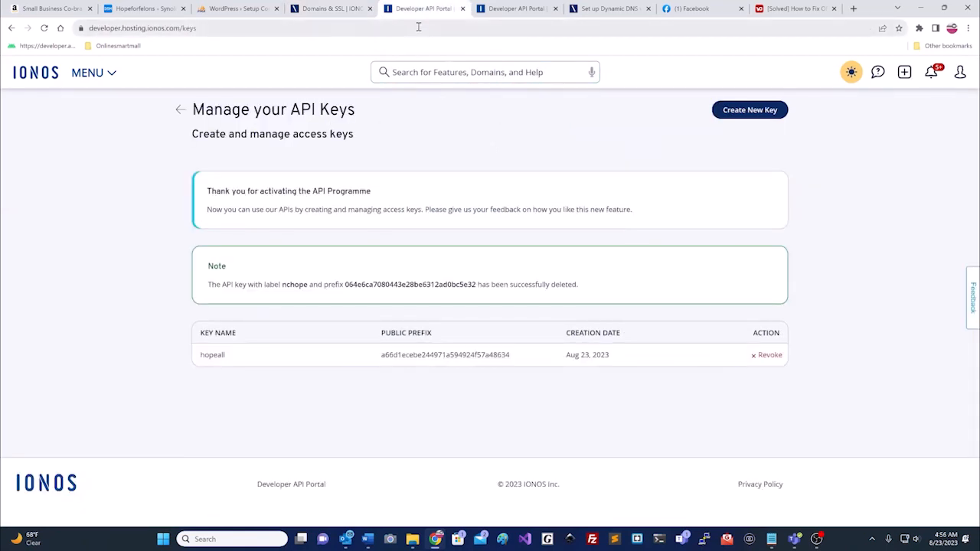
pyautogui.moveTo(673, 190)
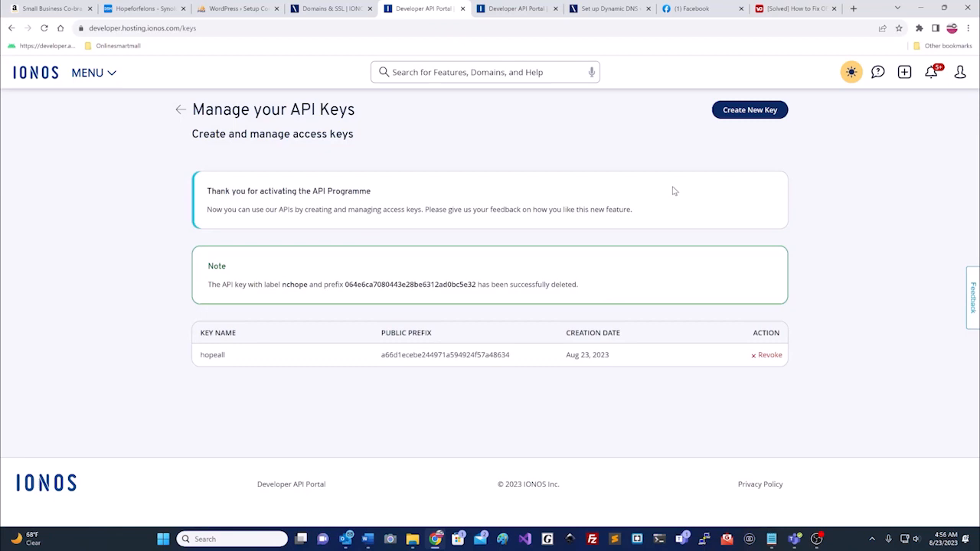
pyautogui.moveTo(242, 130)
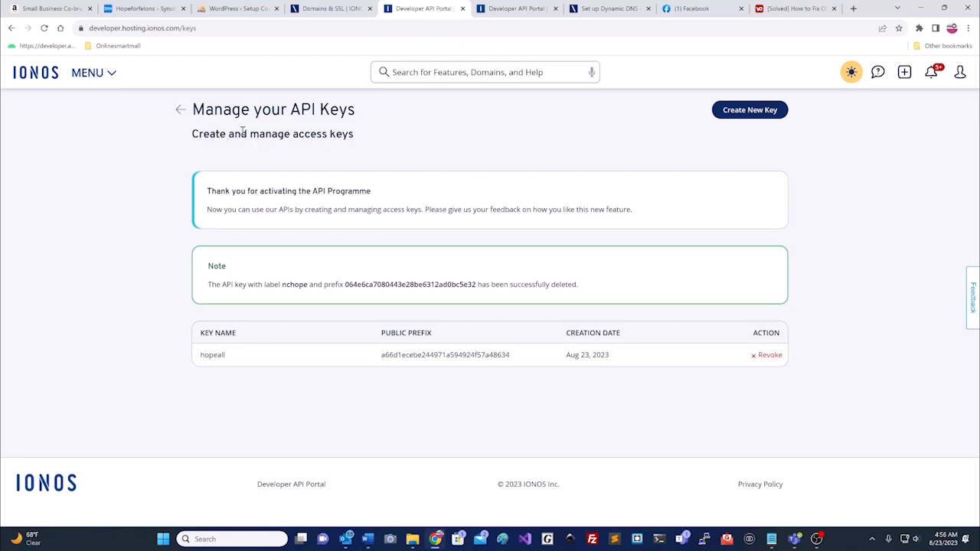
pyautogui.moveTo(360, 133)
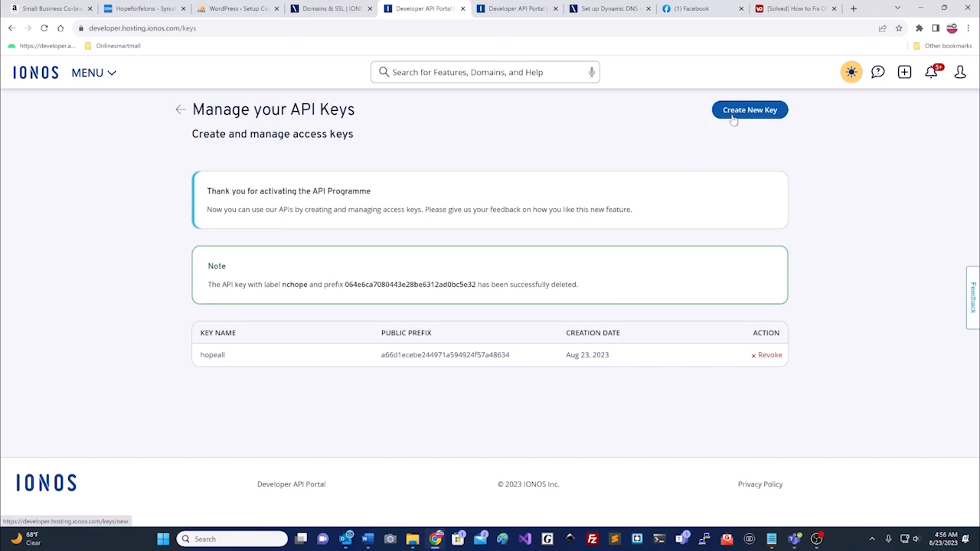
pyautogui.click(749, 109)
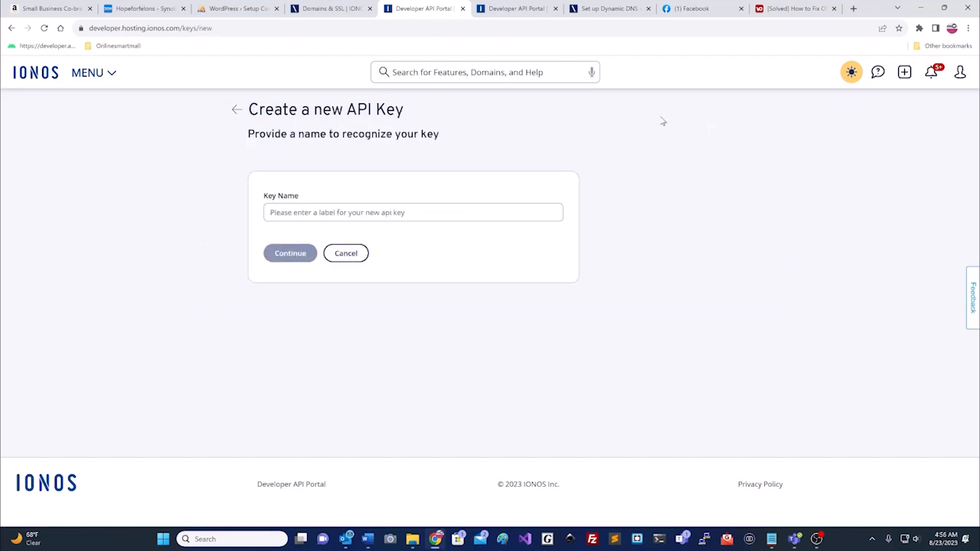
pyautogui.click(329, 9)
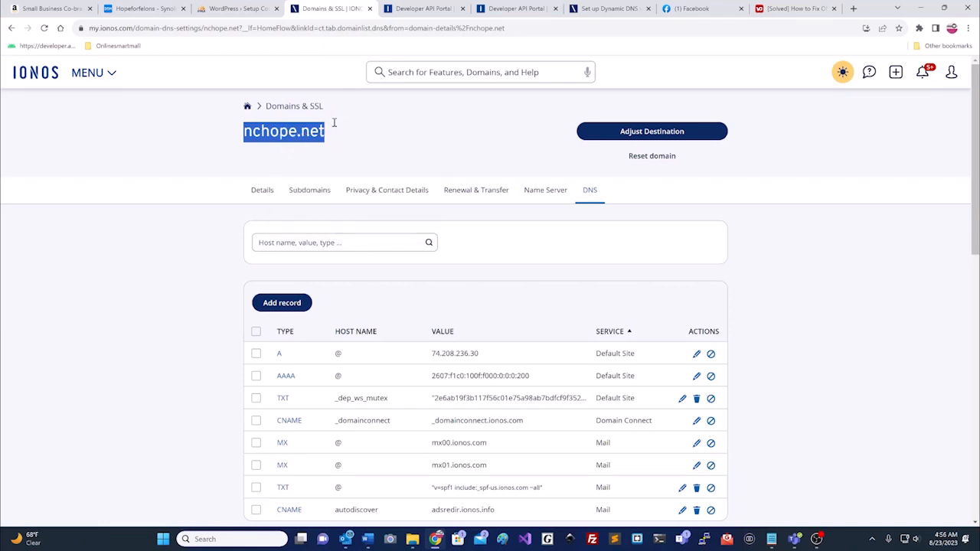
pyautogui.click(423, 9)
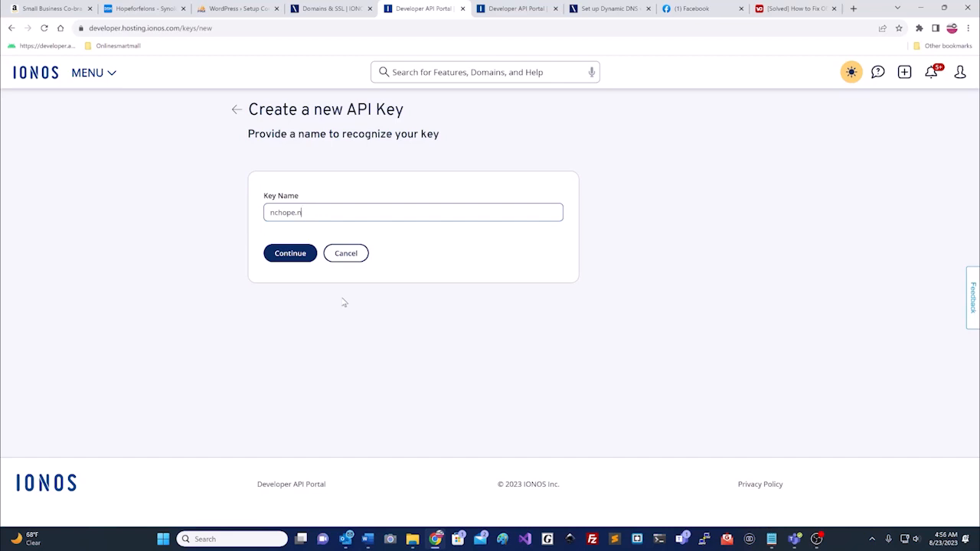
pyautogui.press('BackSpace')
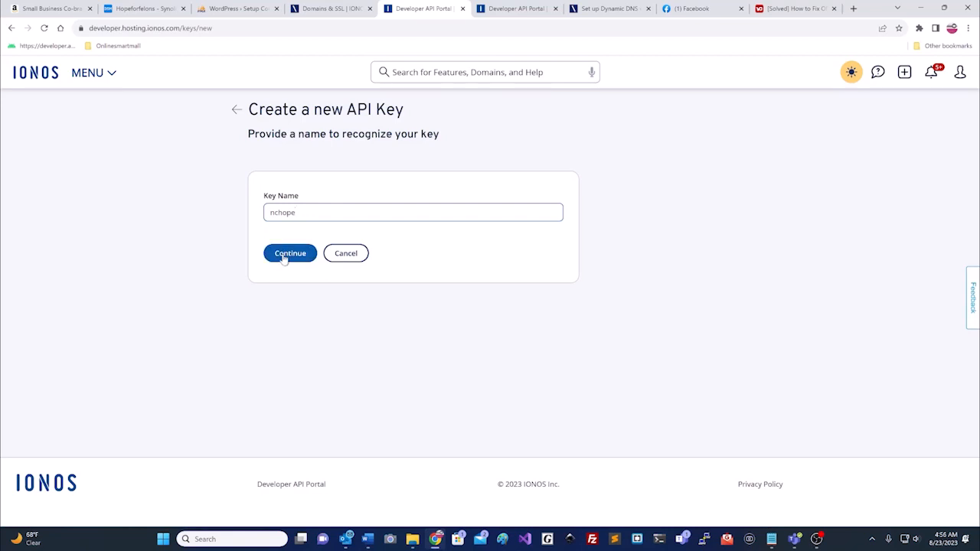
# - Generate the nchope key and paste its public prefix into the cleared Notepad notes
pyautogui.click(289, 253)
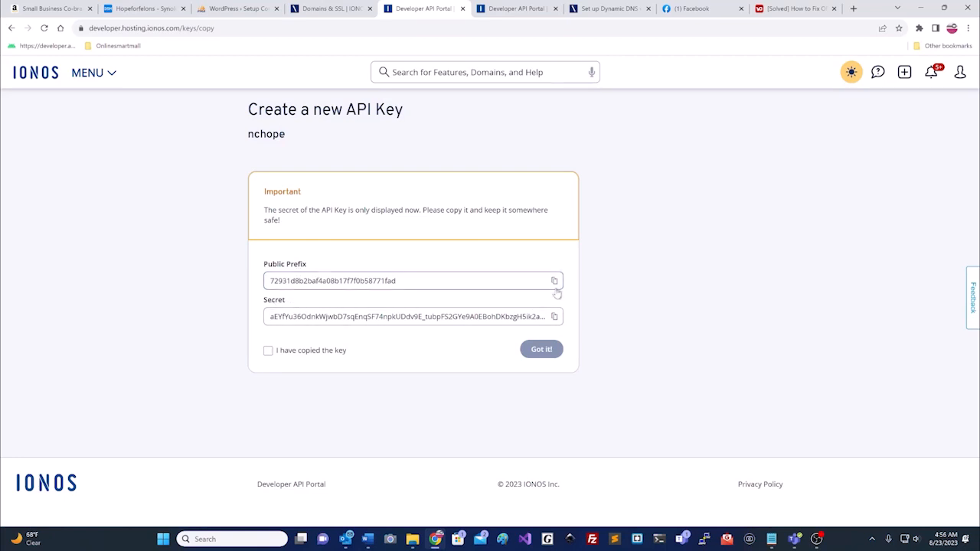
pyautogui.moveTo(555, 280)
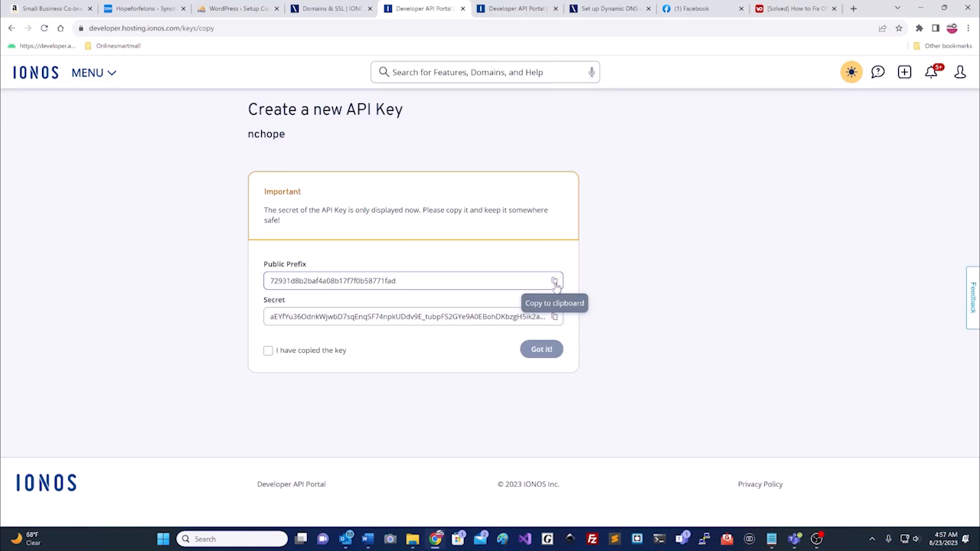
pyautogui.moveTo(648, 327)
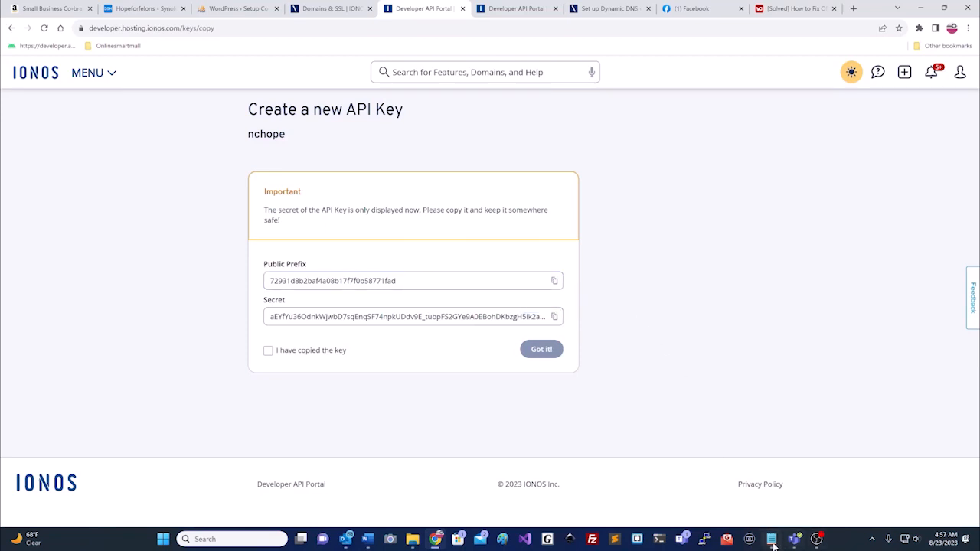
pyautogui.click(771, 539)
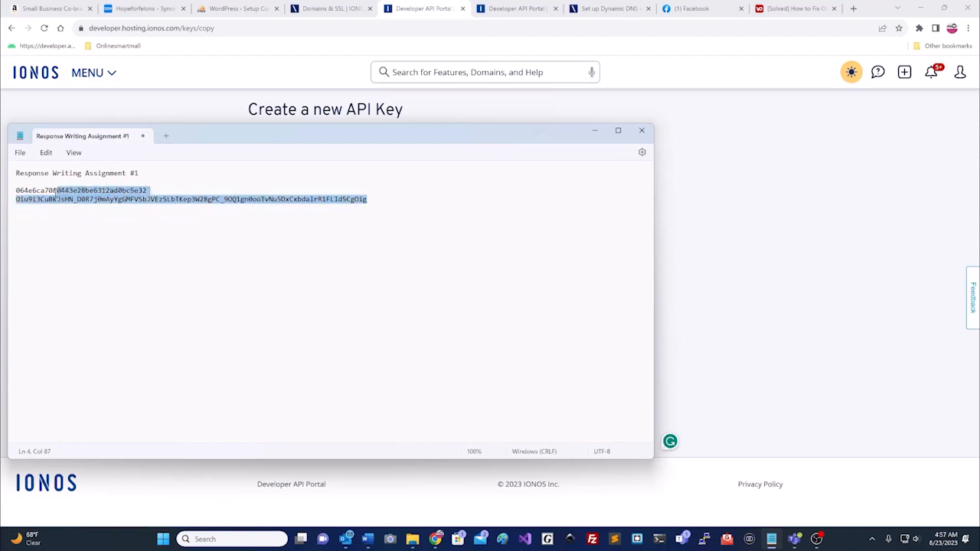
pyautogui.press('Delete')
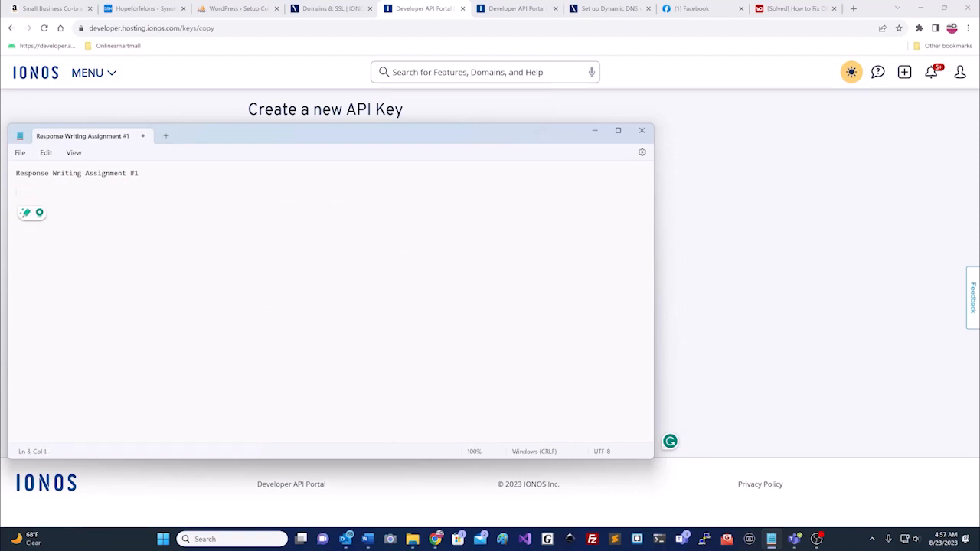
pyautogui.rightClick(92, 199)
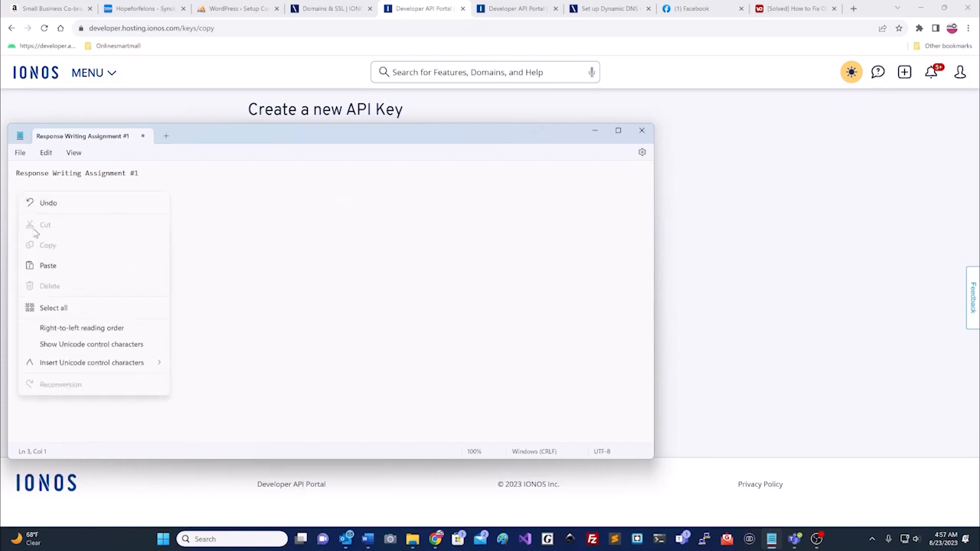
pyautogui.click(47, 265)
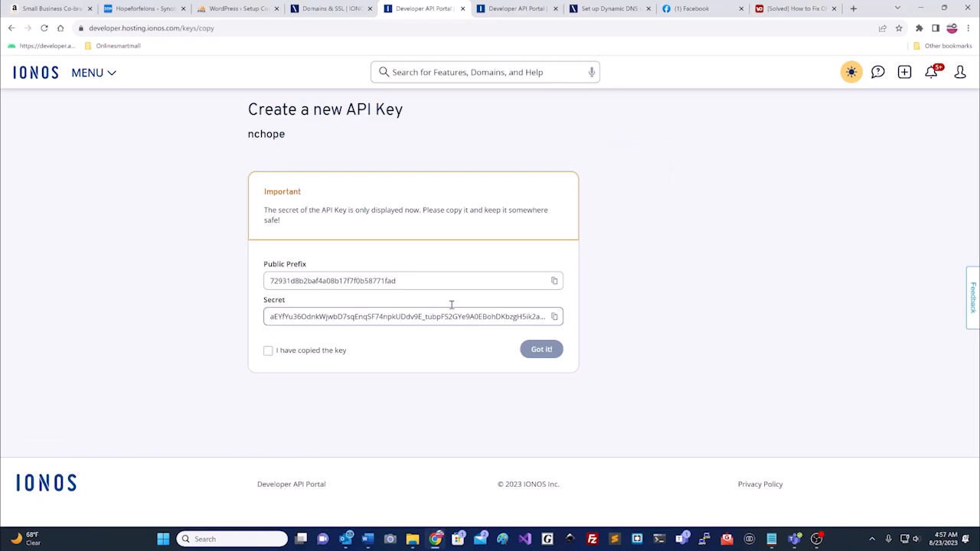
pyautogui.moveTo(554, 316)
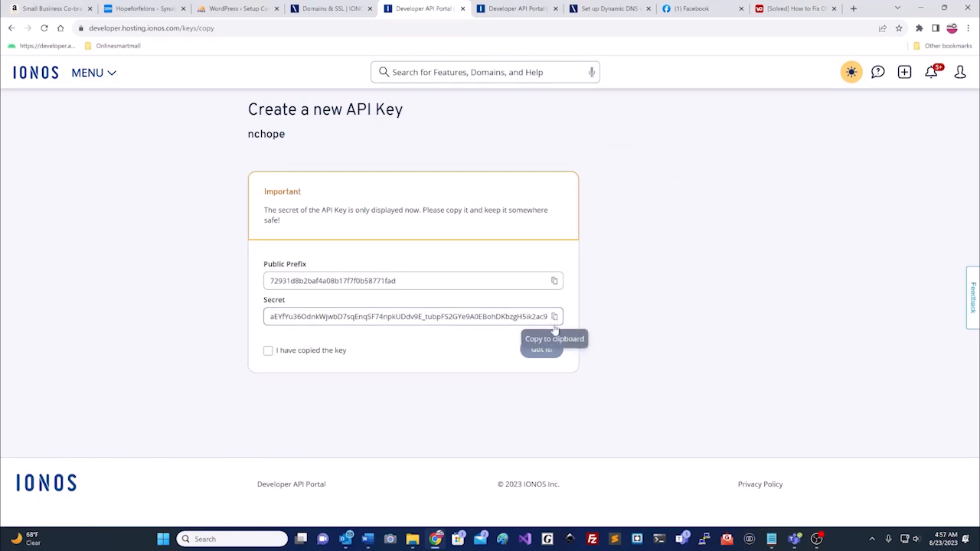
# - Paste the key secret under the prefix in Notepad and acknowledge the key was copied
pyautogui.click(771, 539)
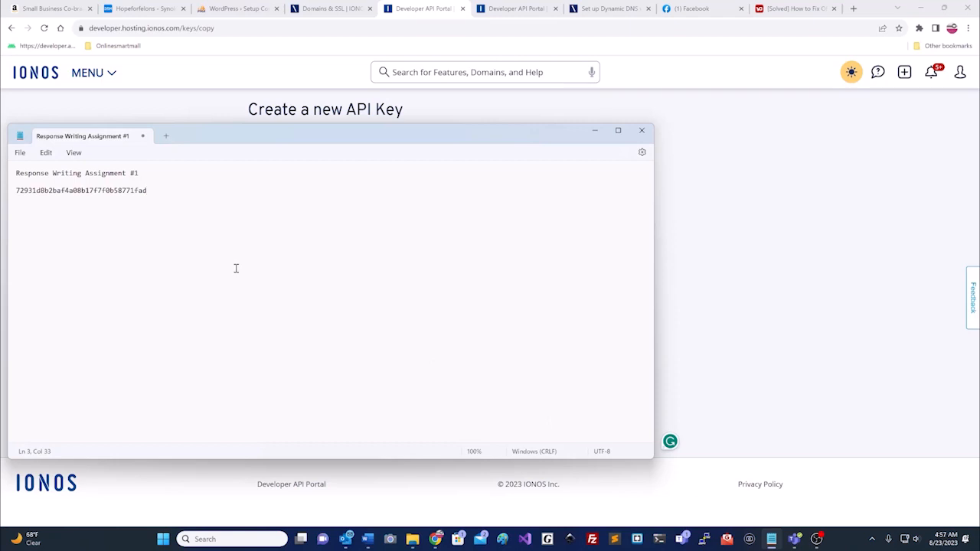
pyautogui.rightClick(236, 268)
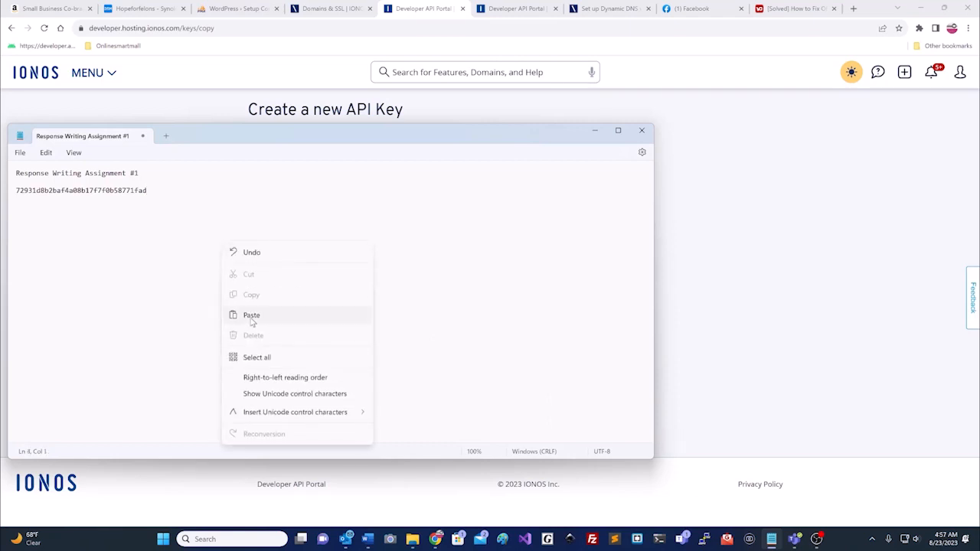
pyautogui.click(251, 314)
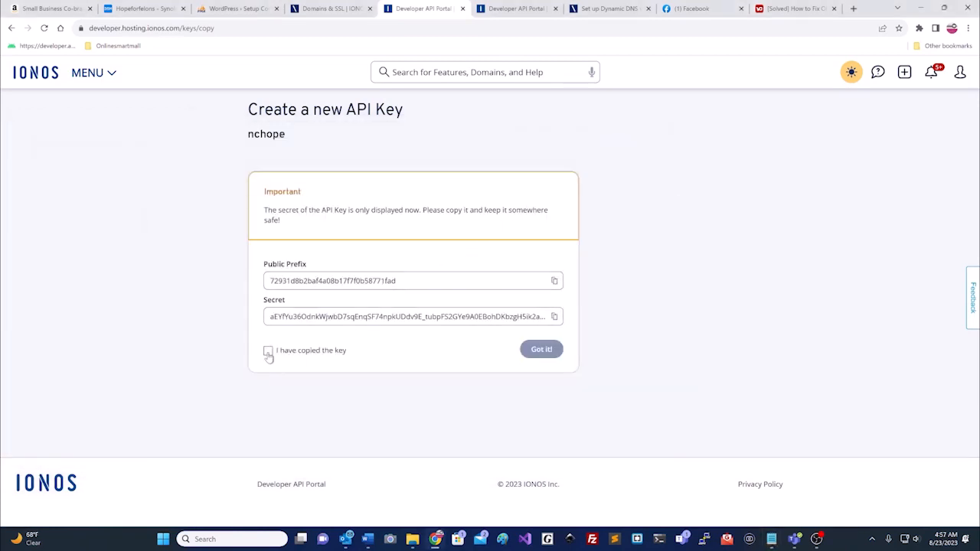
pyautogui.click(268, 351)
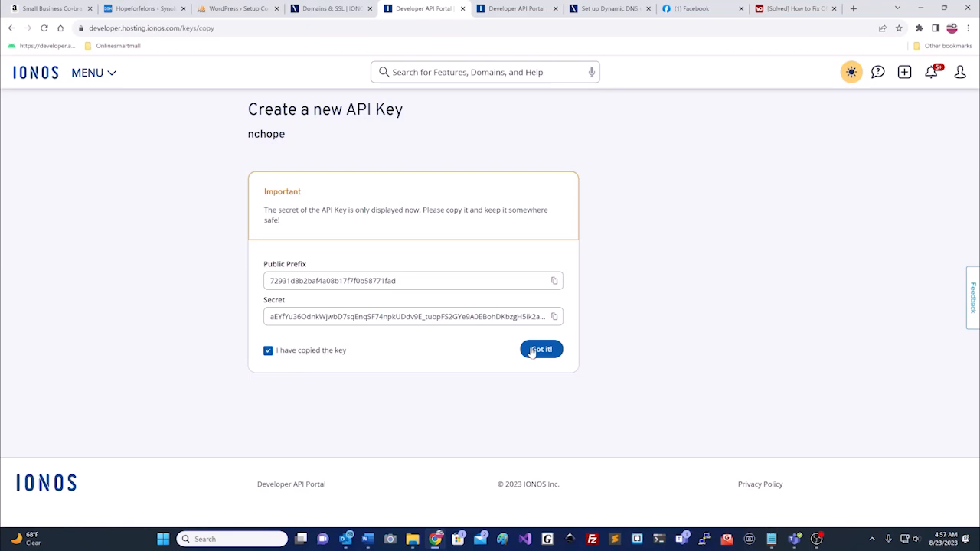
# - Dismiss the key-created dialog with Got it! and move down the DNS API documentation
pyautogui.click(541, 349)
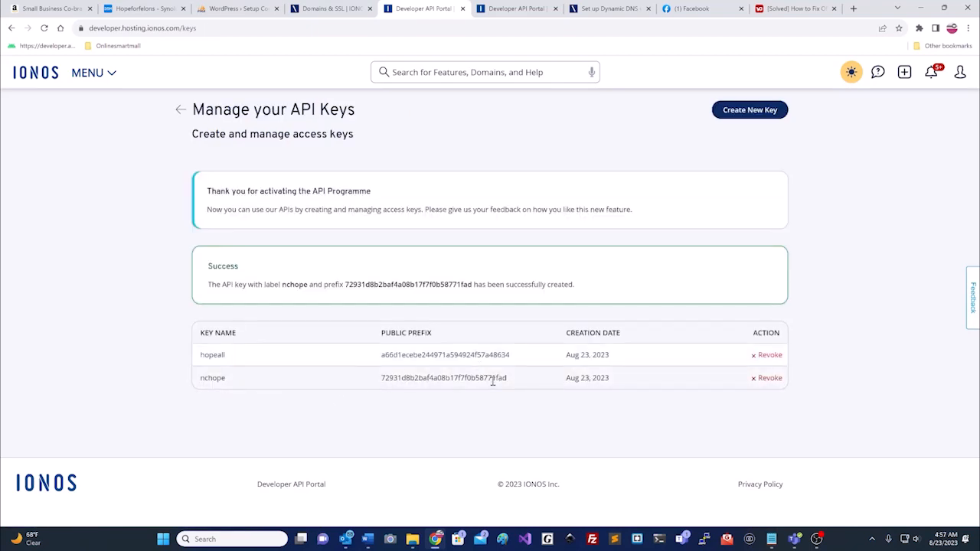
pyautogui.moveTo(498, 386)
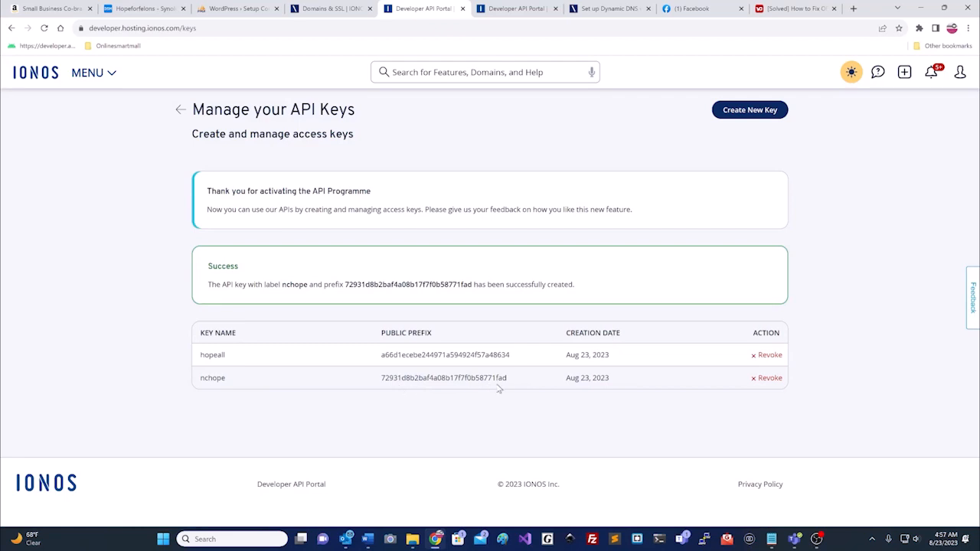
pyautogui.moveTo(421, 220)
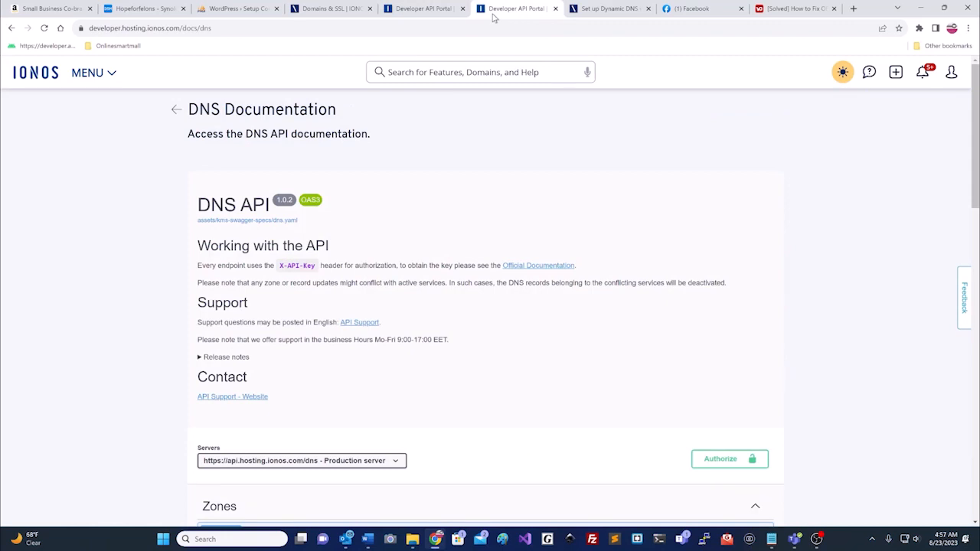
pyautogui.moveTo(308, 229)
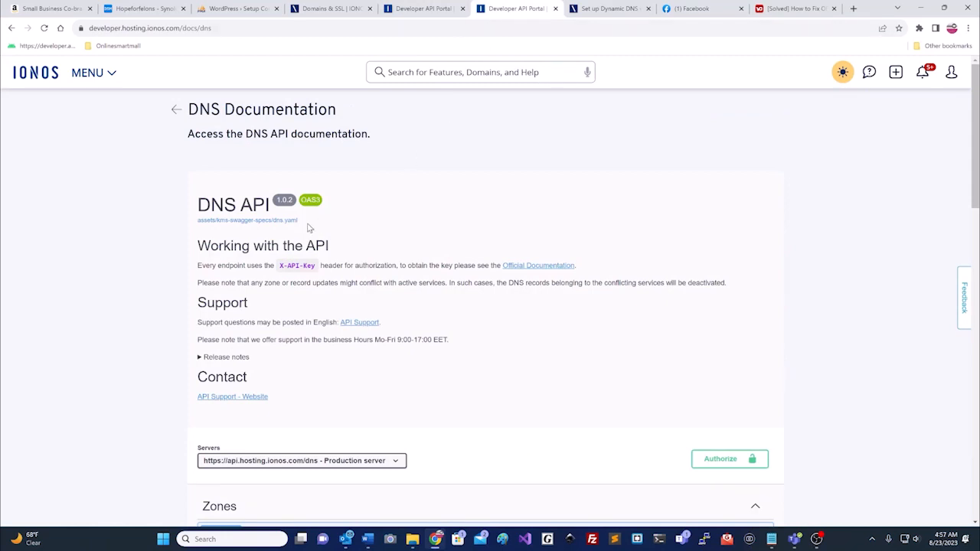
pyautogui.moveTo(414, 337)
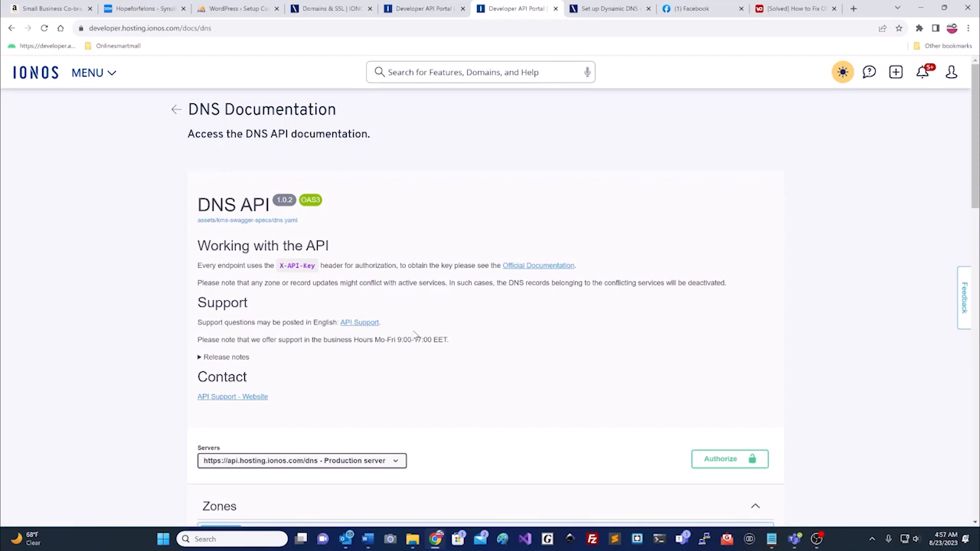
pyautogui.scroll(-3)
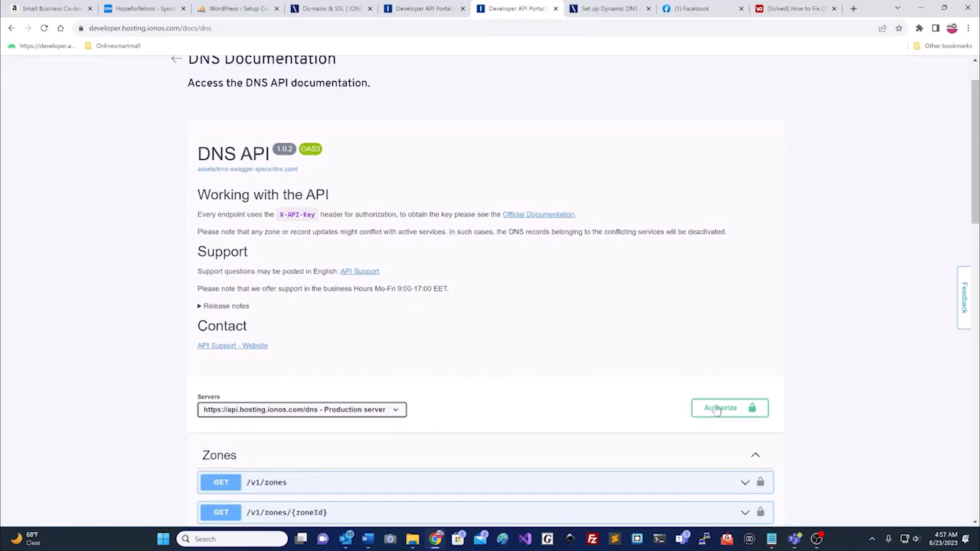
# - Paste the saved public prefix from Notepad into the Authorize dialog's Value field
pyautogui.click(719, 409)
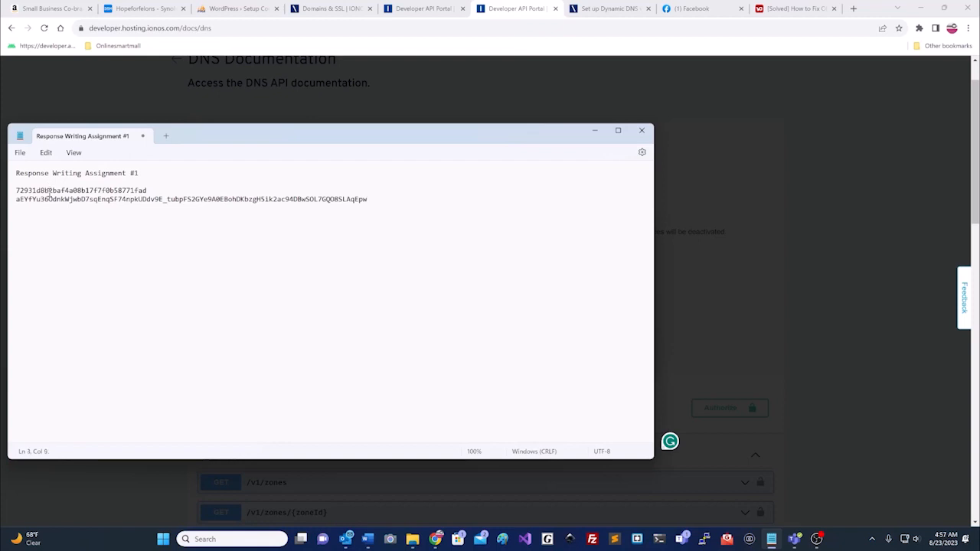
pyautogui.rightClick(80, 190)
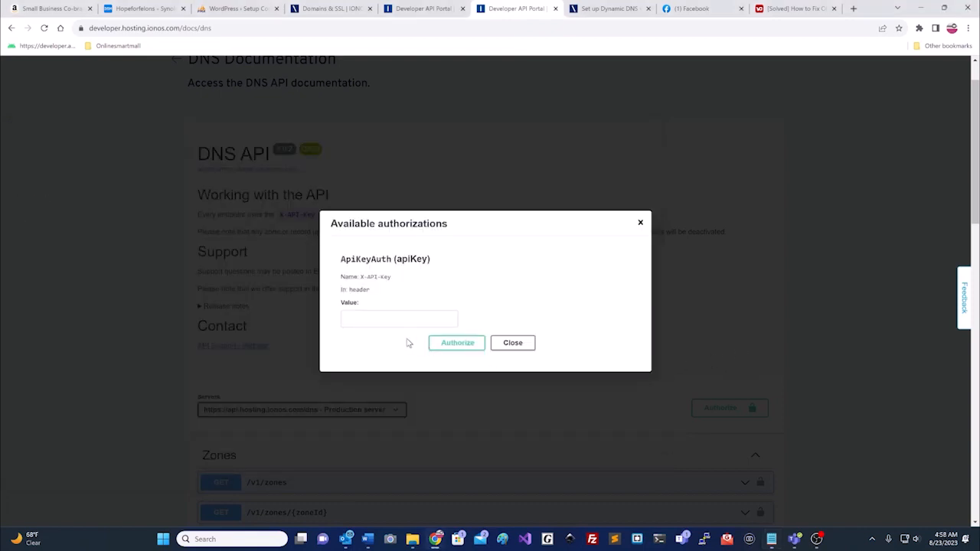
pyautogui.rightClick(398, 318)
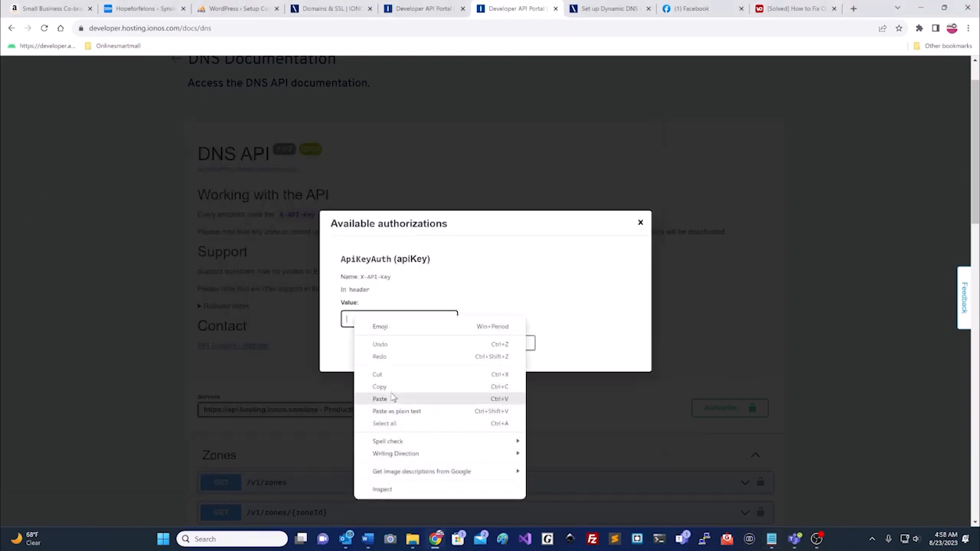
pyautogui.click(380, 399)
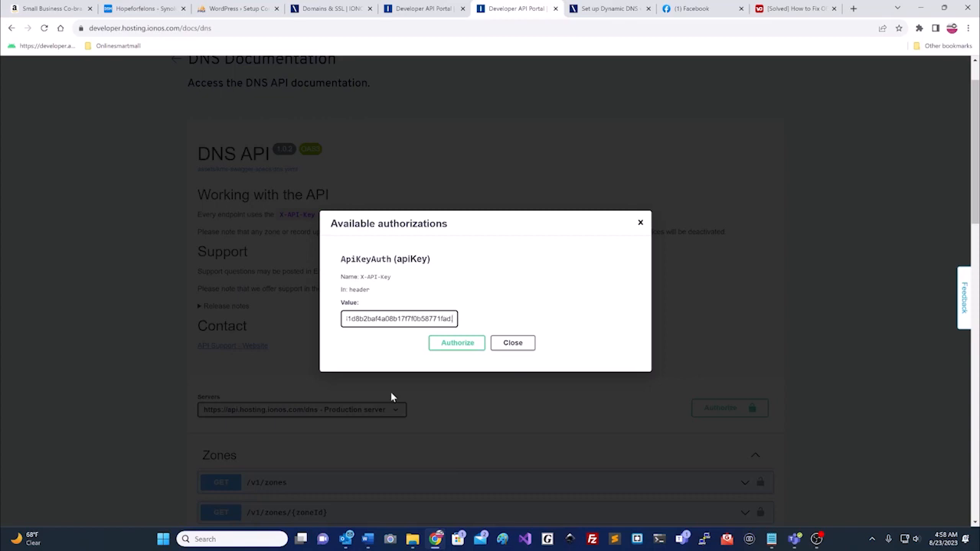
pyautogui.moveTo(772, 546)
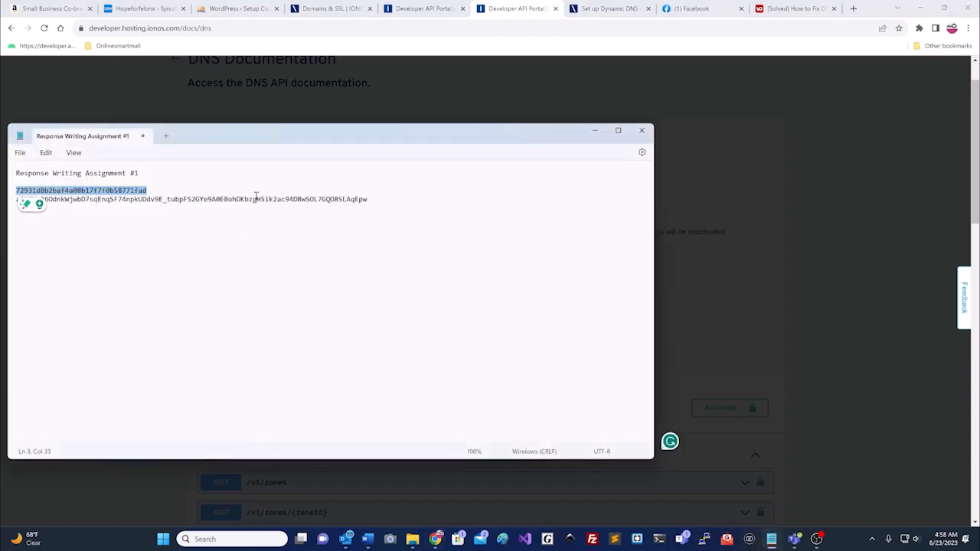
# - Append the secret after the prefix, authorize the DNS API, and close the dialog
pyautogui.rightClick(256, 201)
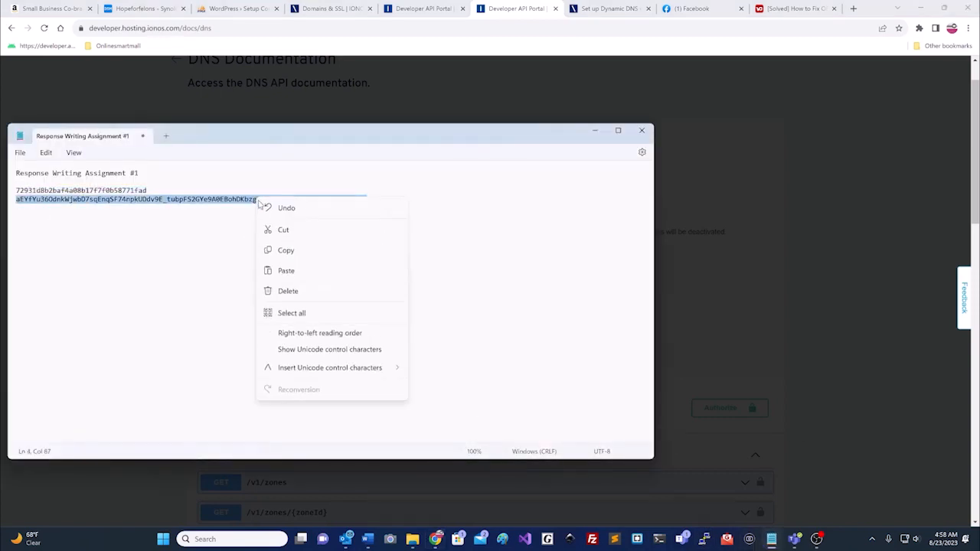
pyautogui.click(286, 270)
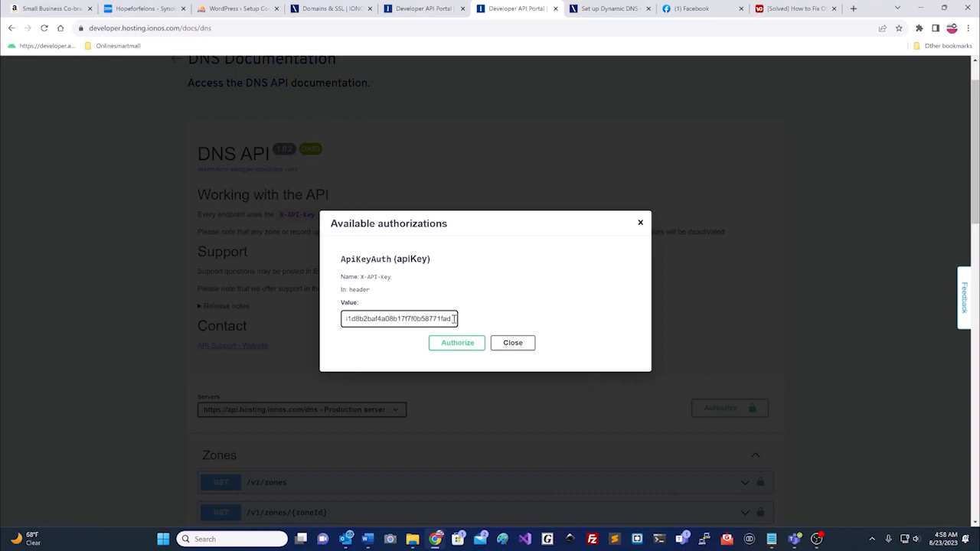
pyautogui.rightClick(398, 318)
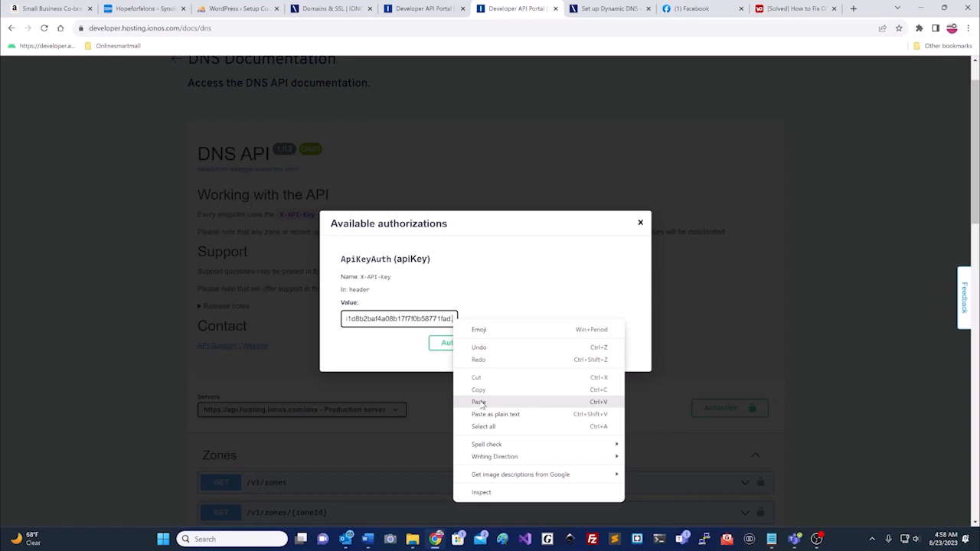
pyautogui.click(479, 401)
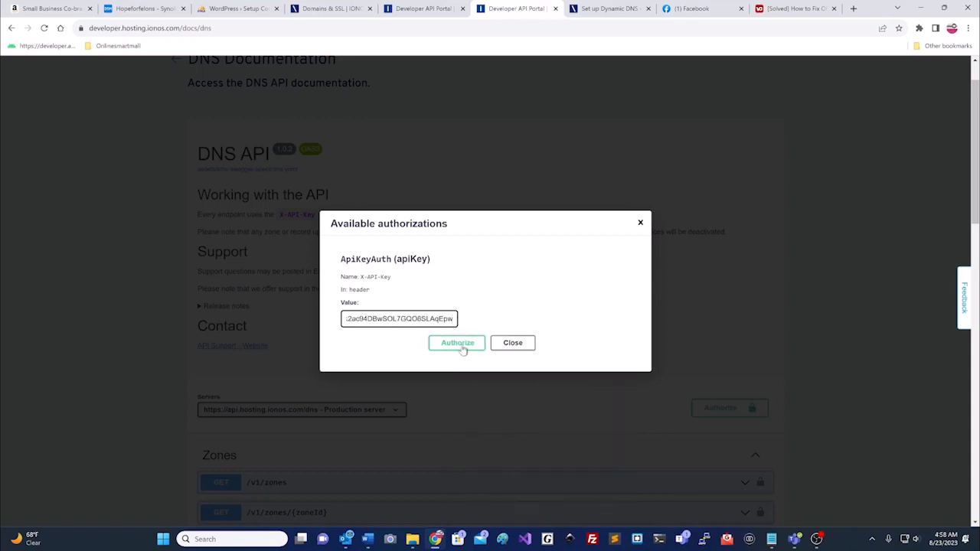
pyautogui.click(457, 343)
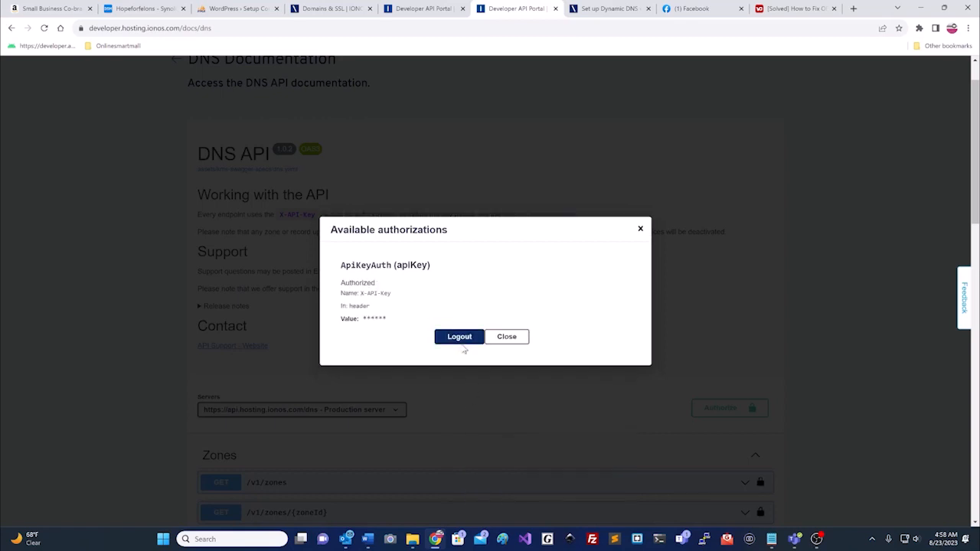
pyautogui.moveTo(482, 352)
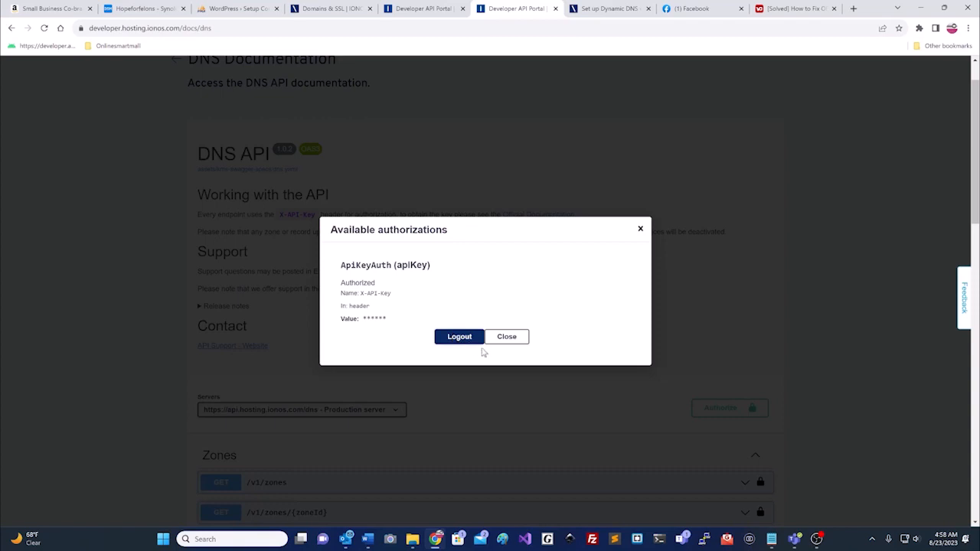
pyautogui.click(506, 337)
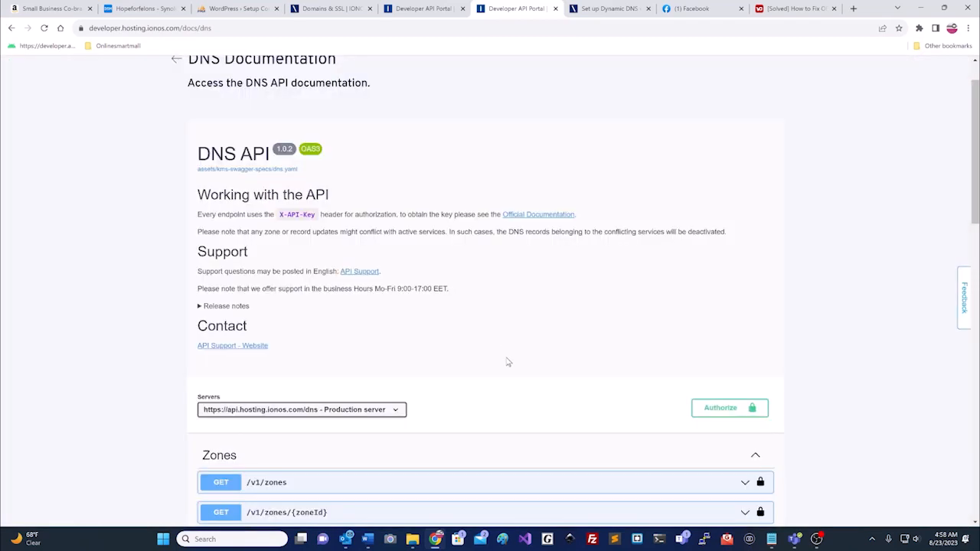
# - Reach the Dynamic DNS POST /v1/dyndns endpoint and switch it to Try it out mode
pyautogui.scroll(-3)
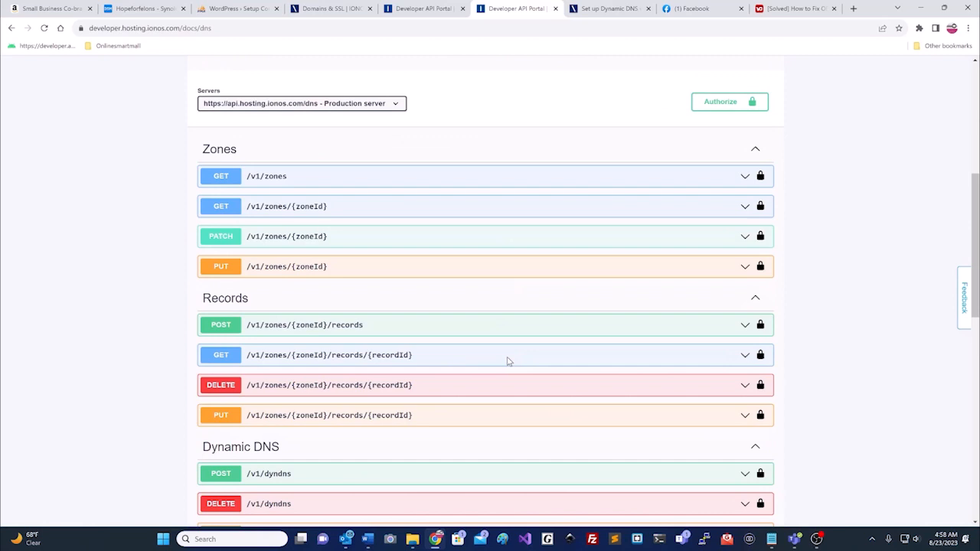
pyautogui.scroll(-3)
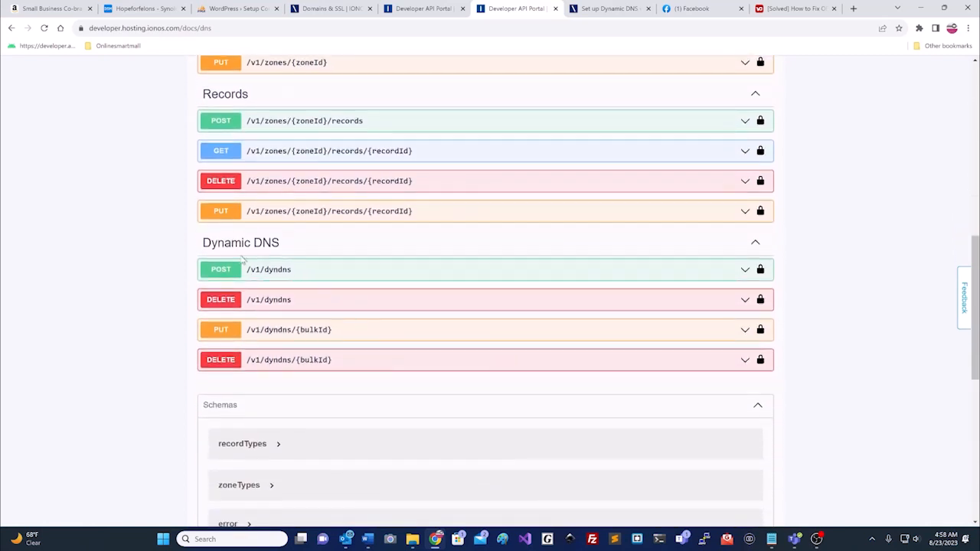
pyautogui.moveTo(300, 256)
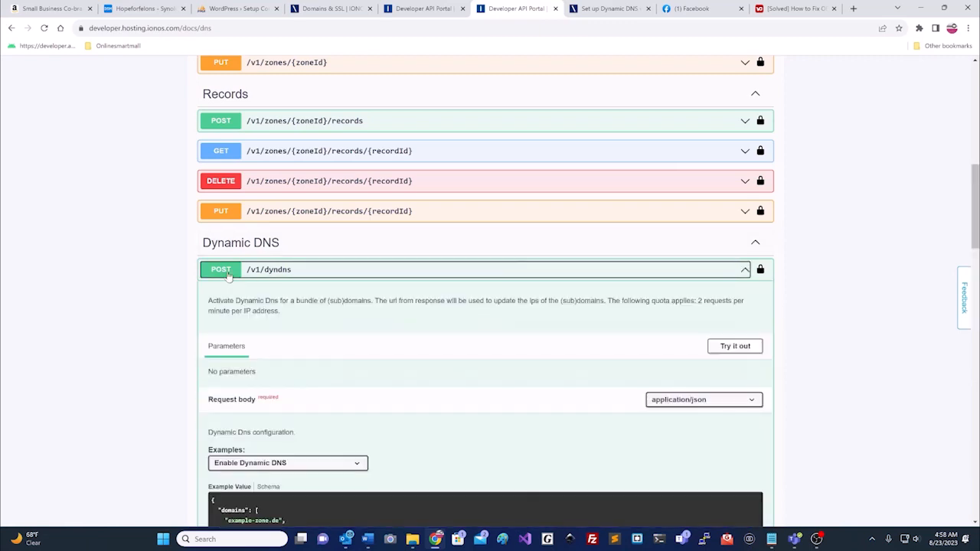
pyautogui.moveTo(523, 363)
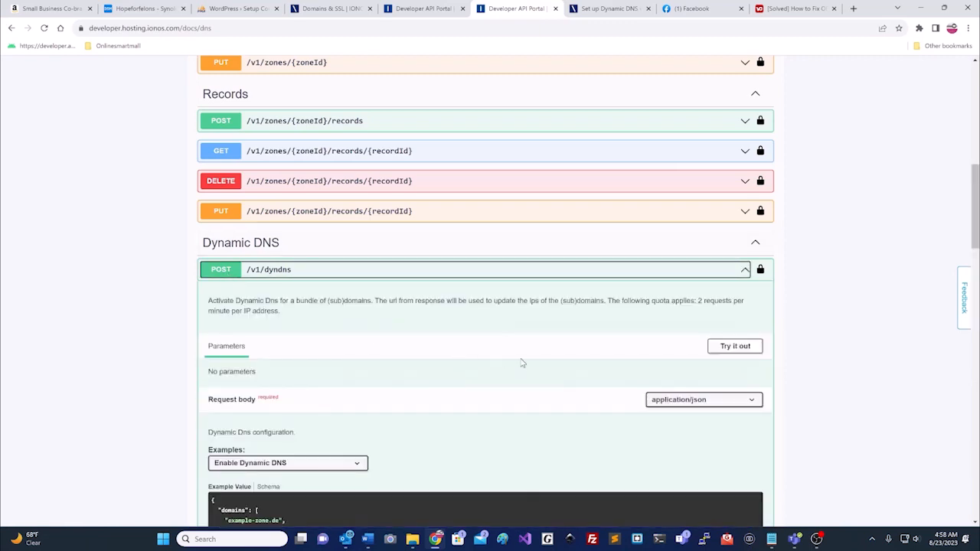
pyautogui.click(733, 346)
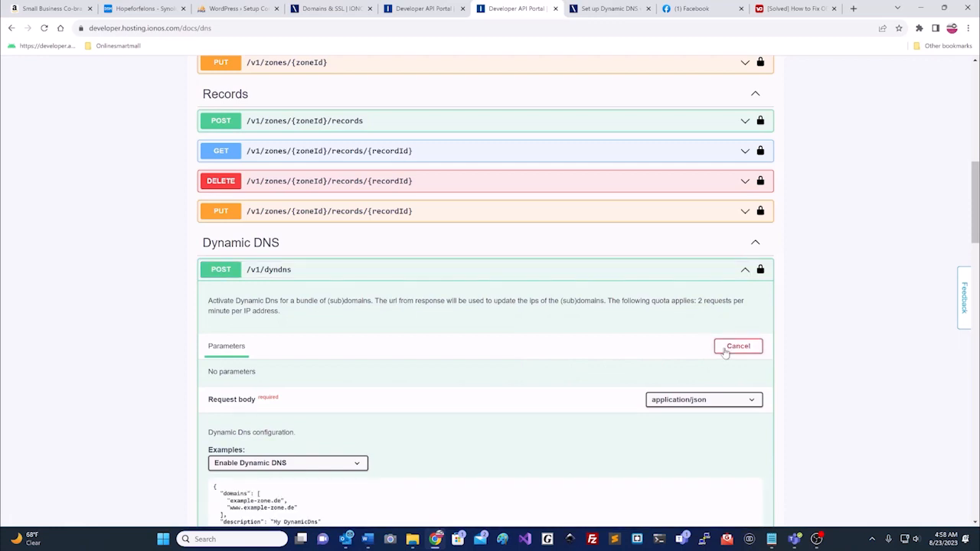
pyautogui.scroll(-3)
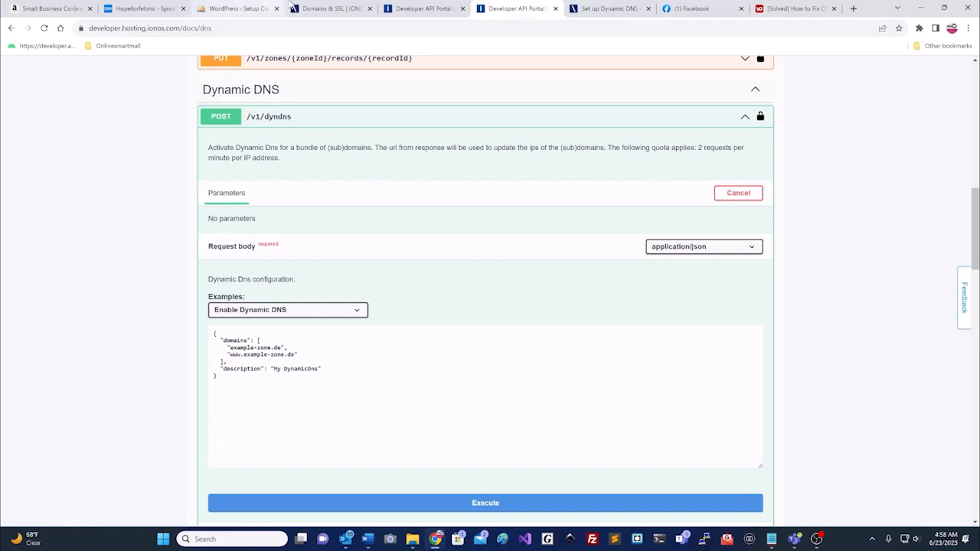
# - Copy the domain name nchope.net from the Domains & SSL page
pyautogui.click(331, 8)
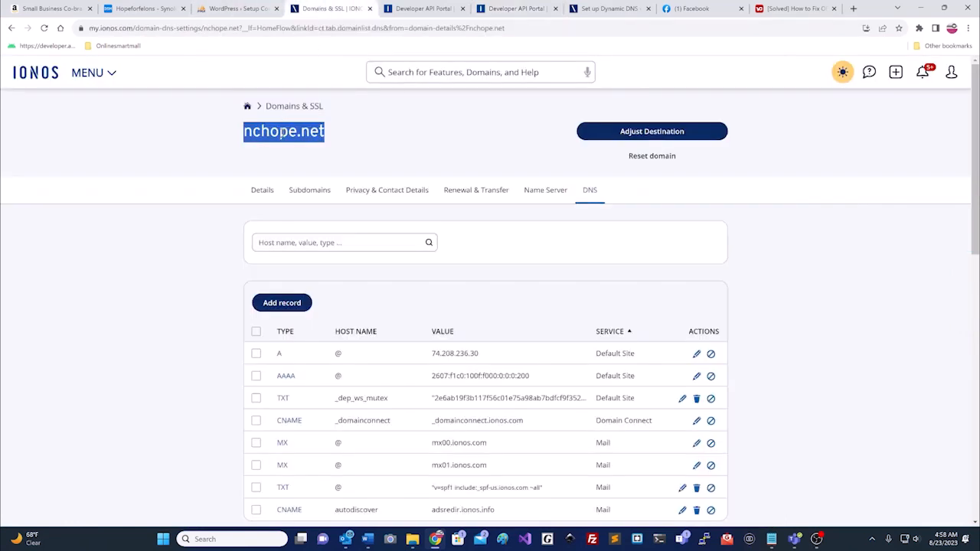
pyautogui.rightClick(284, 131)
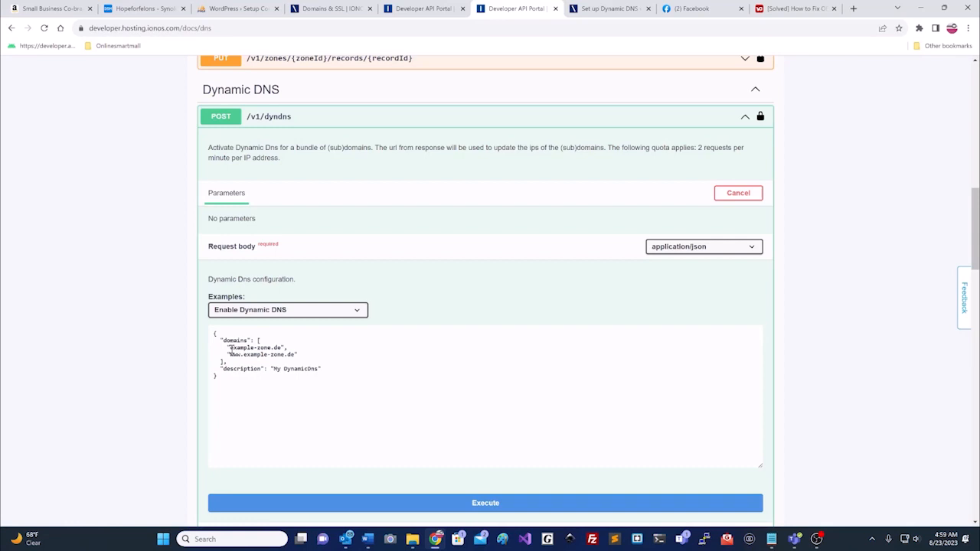
pyautogui.doubleClick(253, 349)
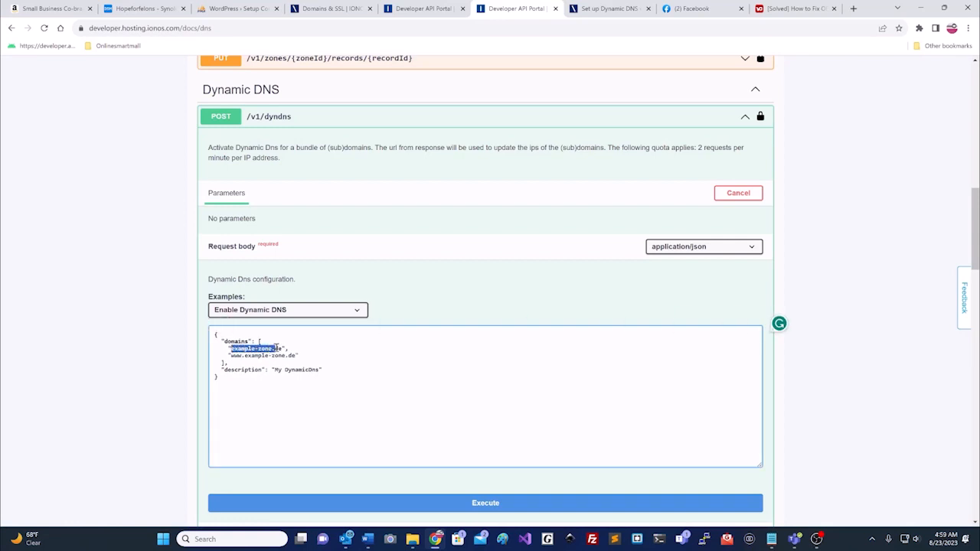
pyautogui.rightClick(274, 349)
pyautogui.write('"nchope.net')
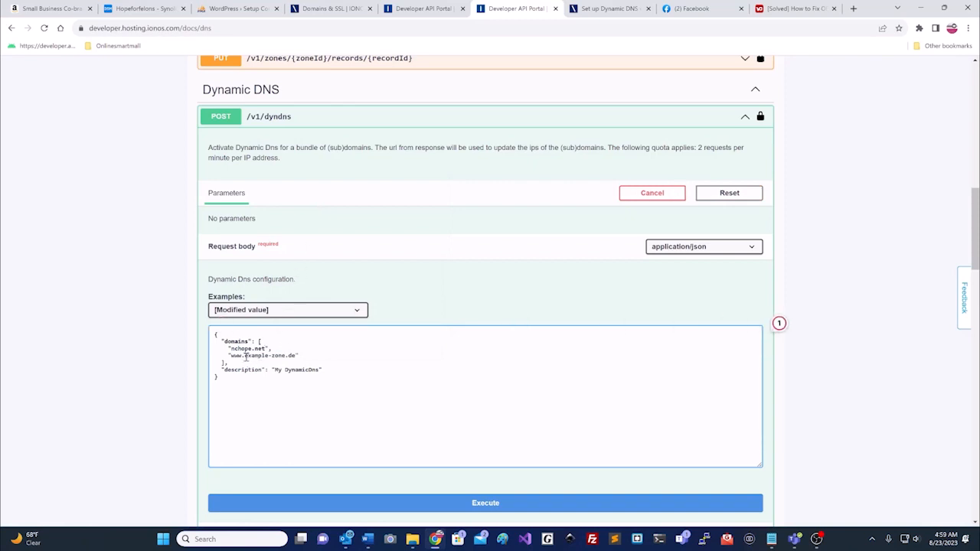
pyautogui.doubleClick(262, 355)
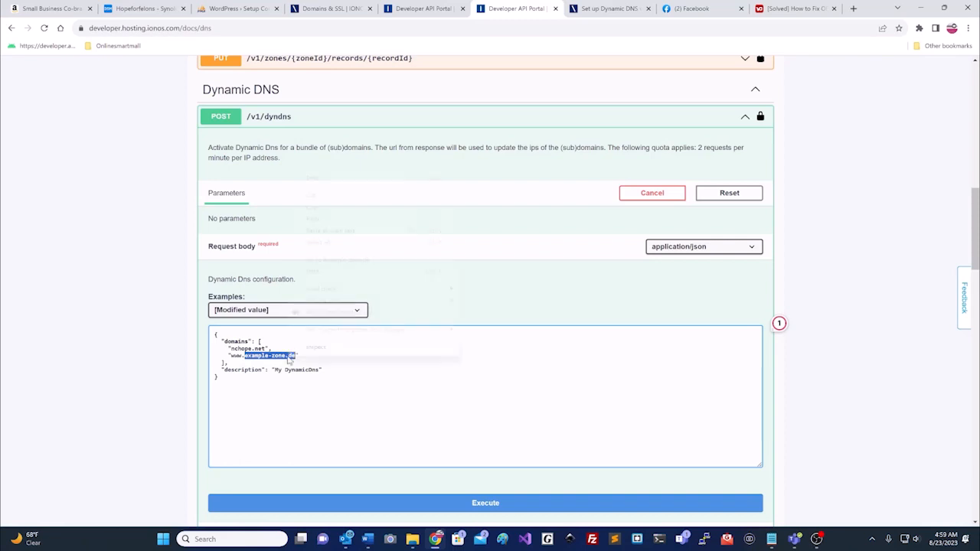
pyautogui.write('www.nchope.net"')
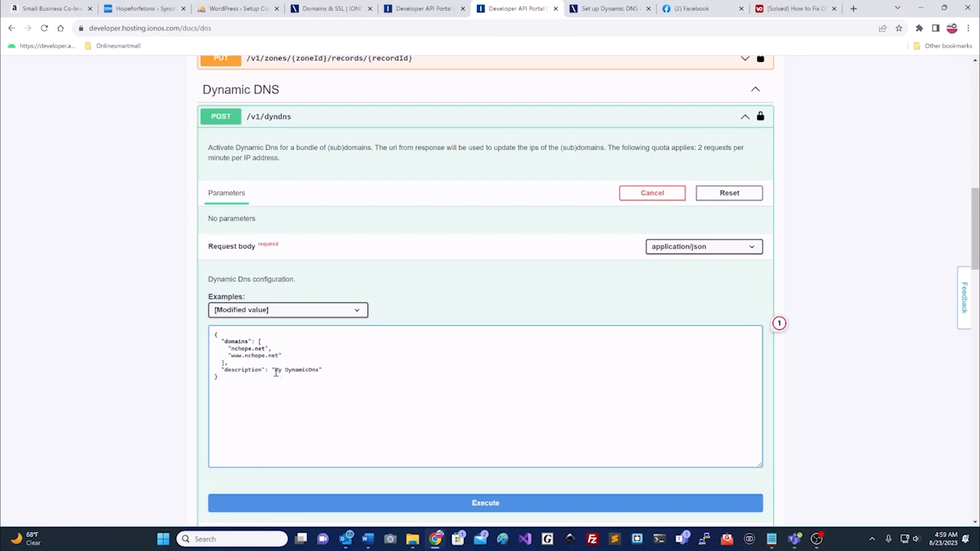
pyautogui.doubleClick(297, 369)
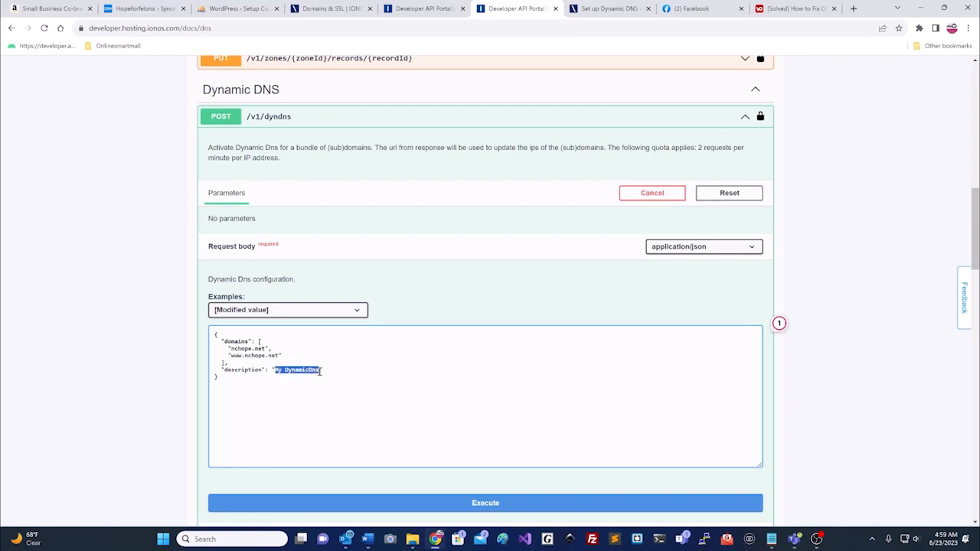
pyautogui.rightClick(297, 370)
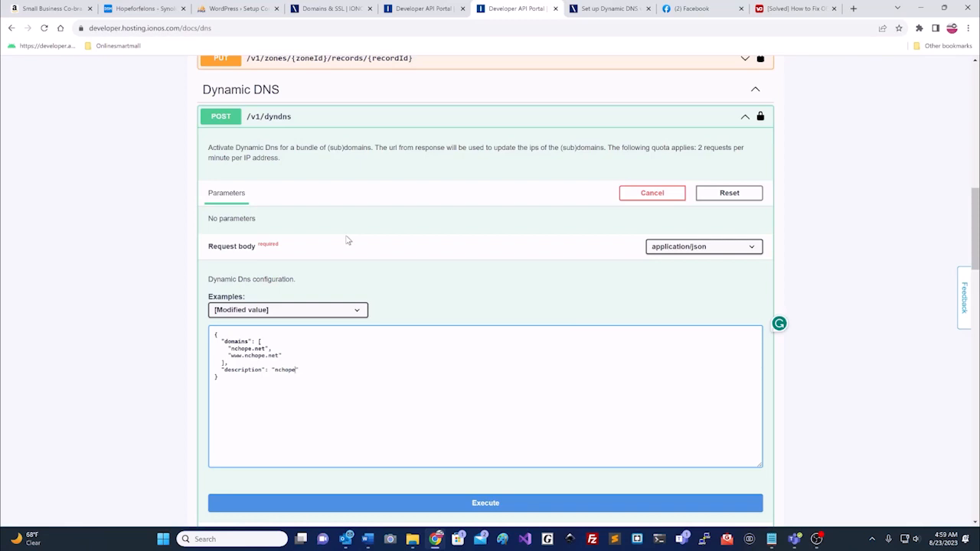
pyautogui.scroll(-3)
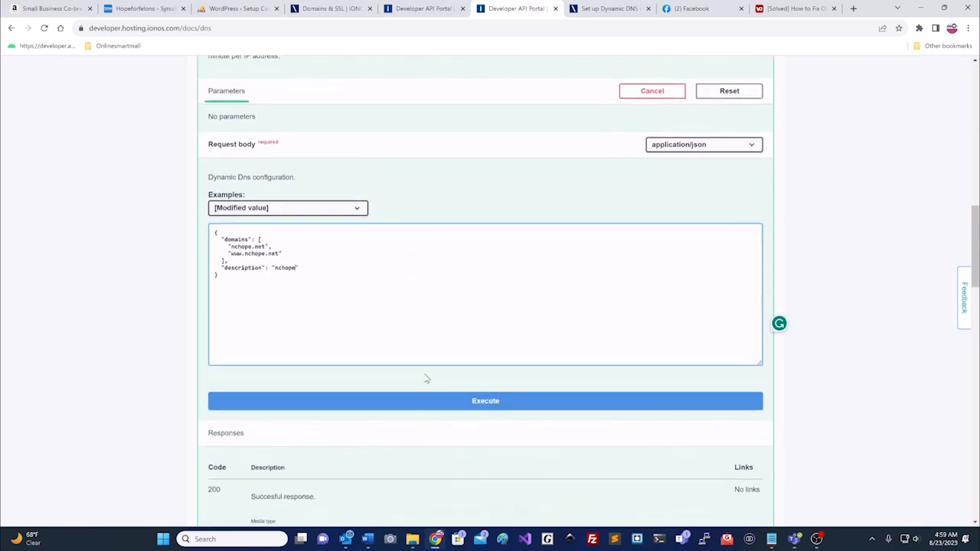
# - Execute the dyndns request and copy the returned updateUrl from the 200 response
pyautogui.click(484, 401)
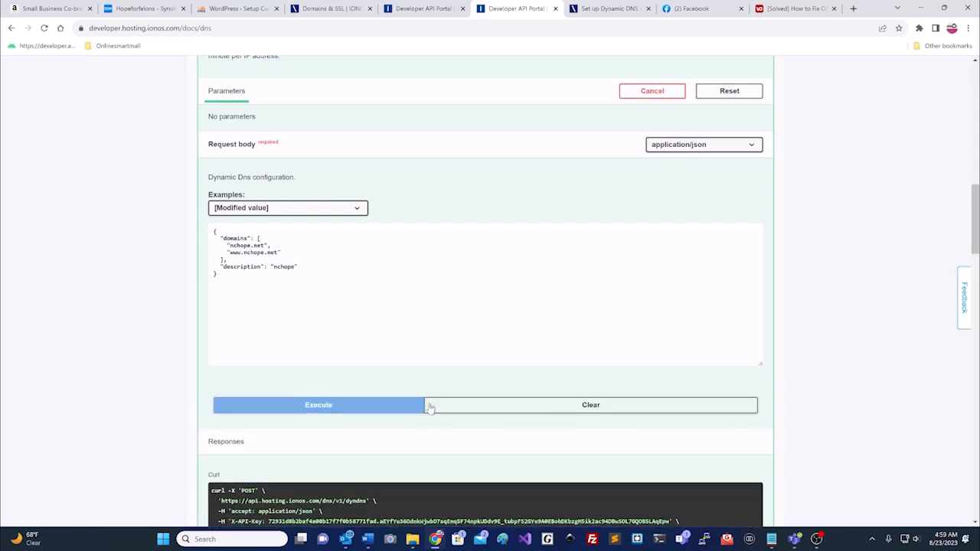
pyautogui.click(318, 404)
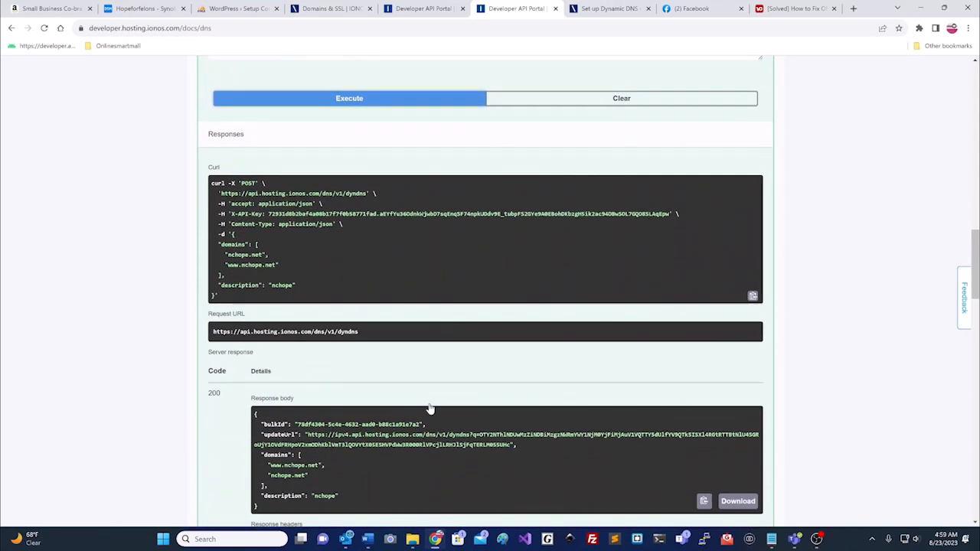
pyautogui.scroll(-3)
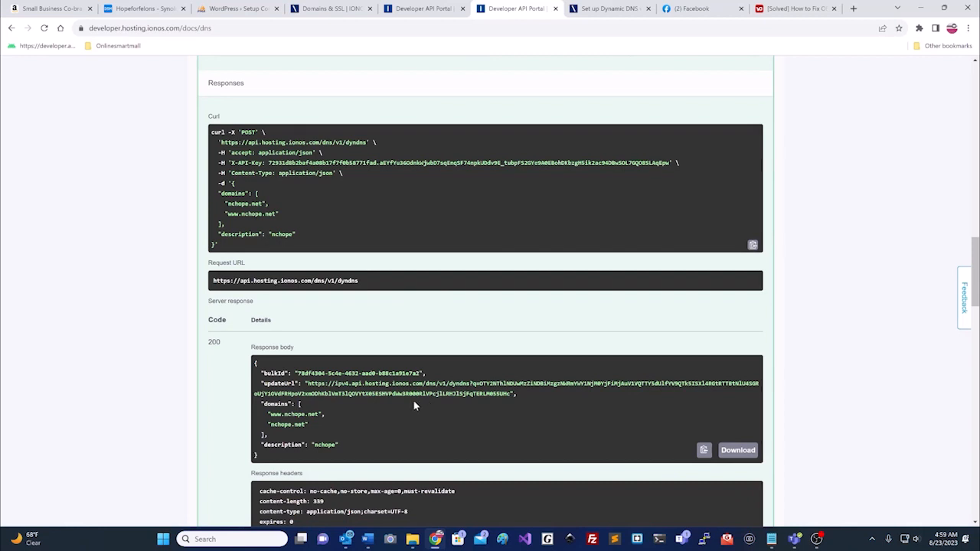
pyautogui.moveTo(222, 338)
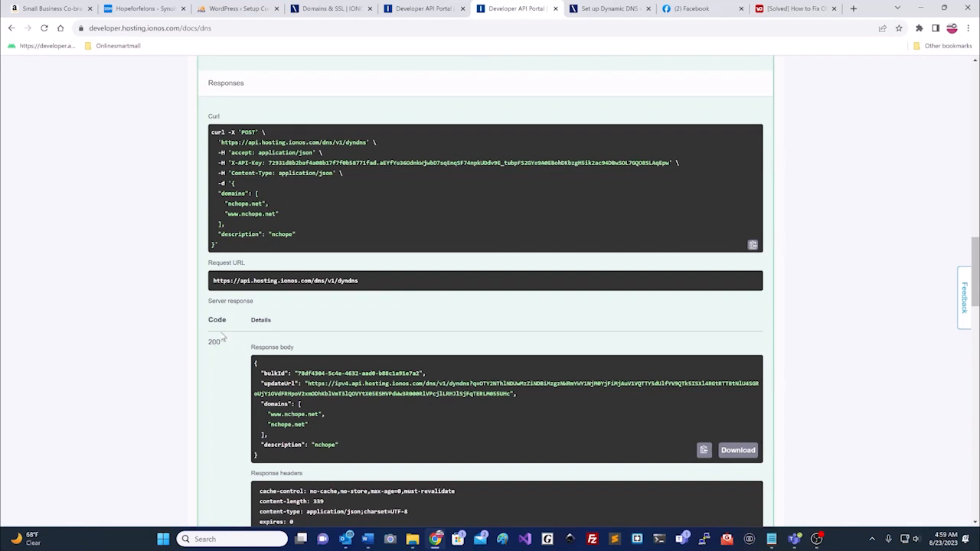
pyautogui.moveTo(240, 355)
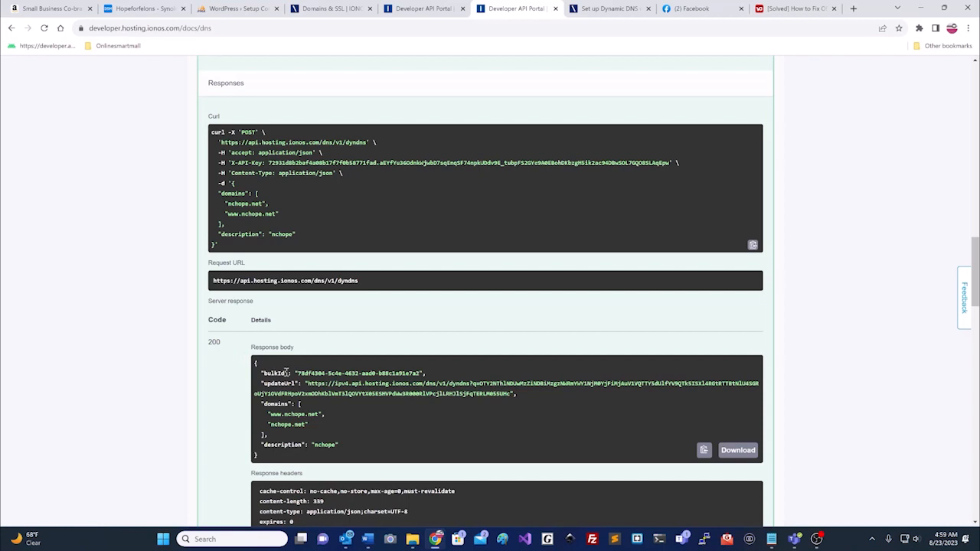
pyautogui.scroll(-3)
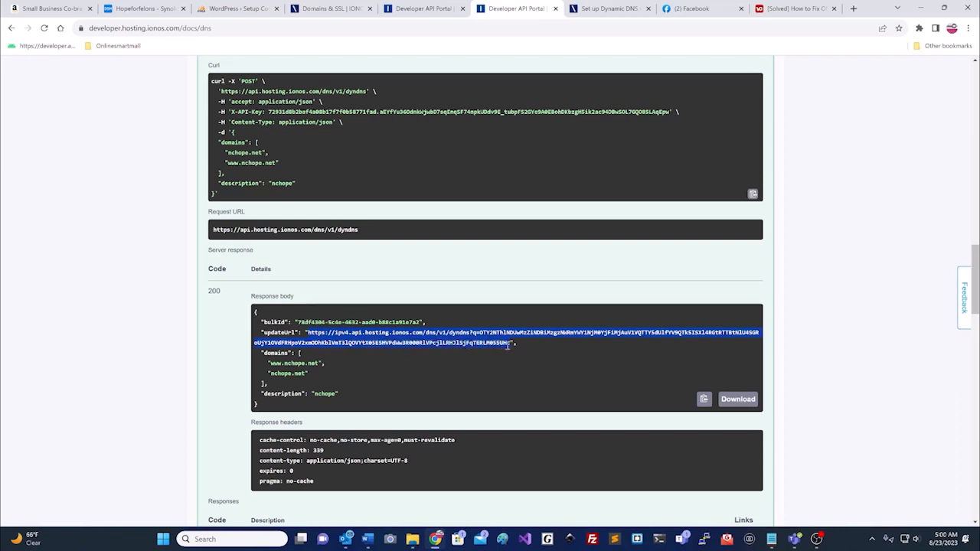
pyautogui.rightClick(493, 343)
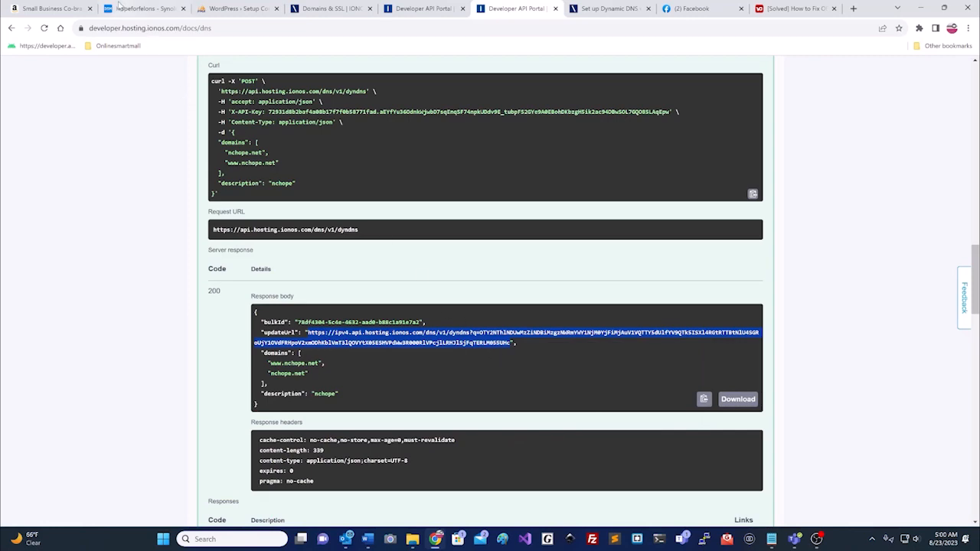
# - Reach the custom DDNS provider settings from Synology DSM's Add DDNS dialog
pyautogui.click(142, 9)
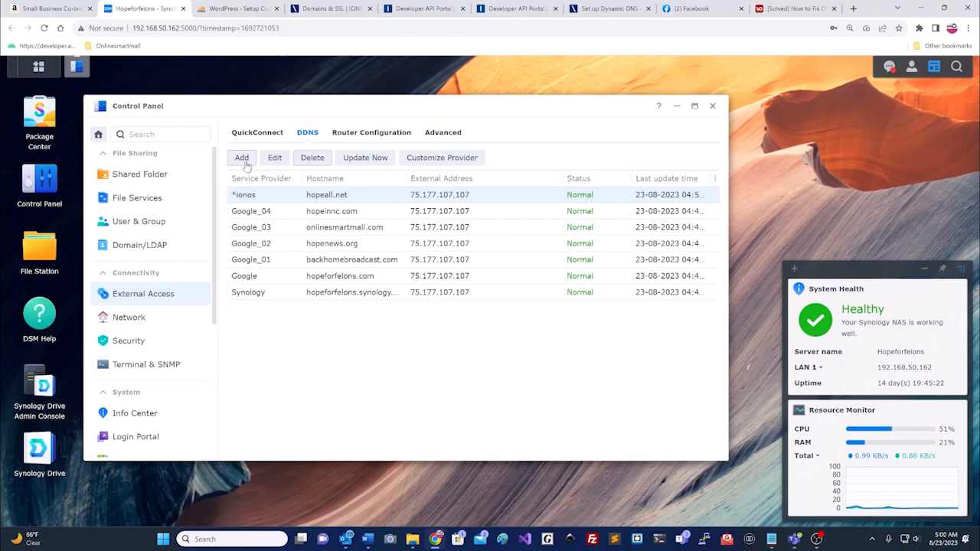
pyautogui.click(241, 157)
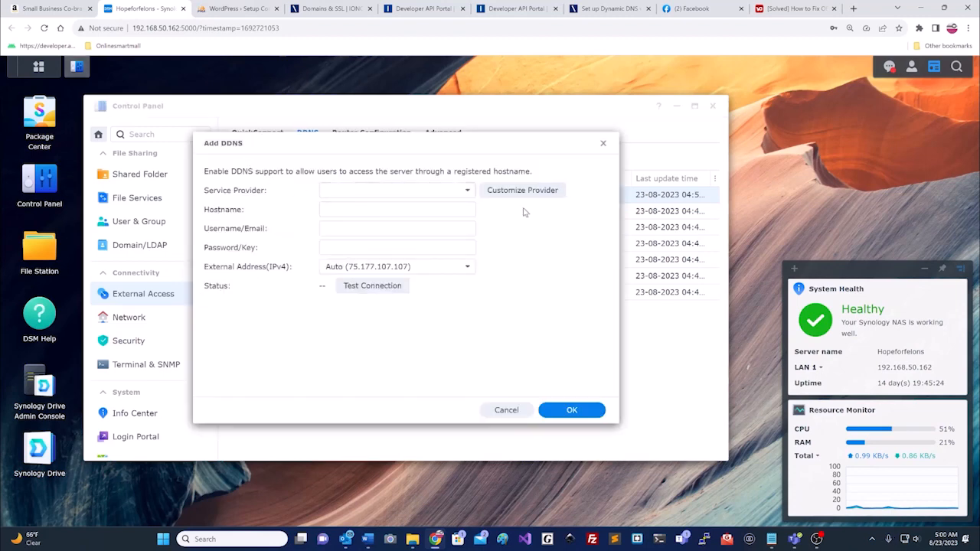
pyautogui.click(522, 190)
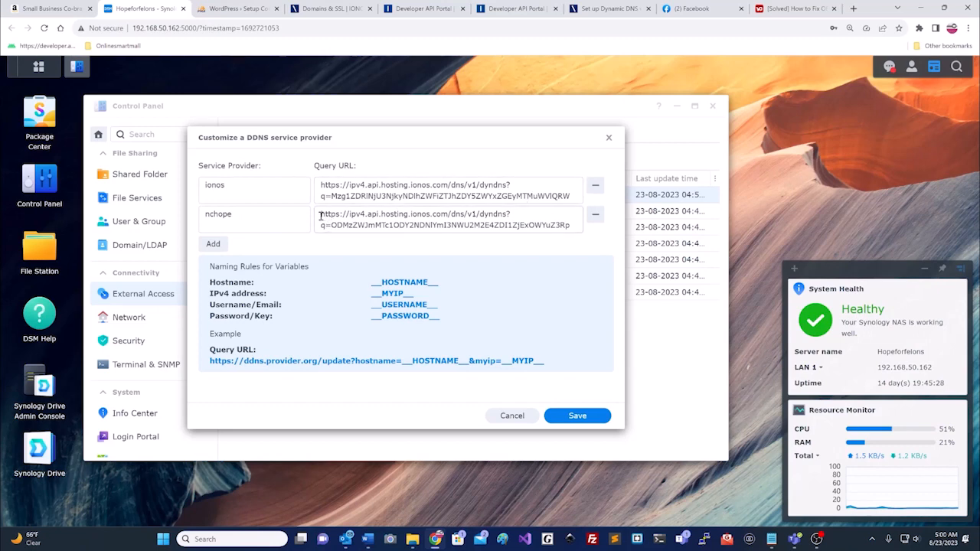
# - Replace the nchope provider's Query URL with the new IONOS update URL and save
pyautogui.tripleClick(448, 220)
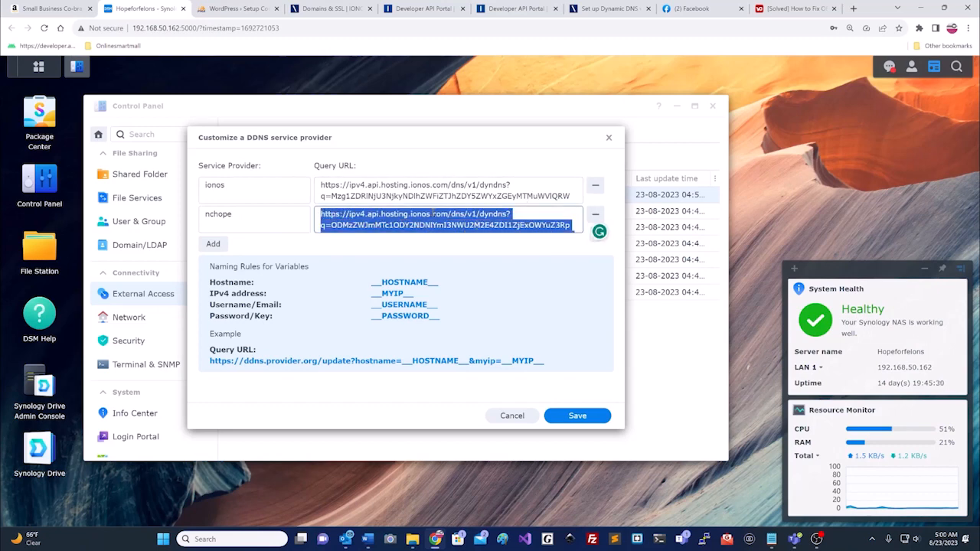
pyautogui.rightClick(448, 220)
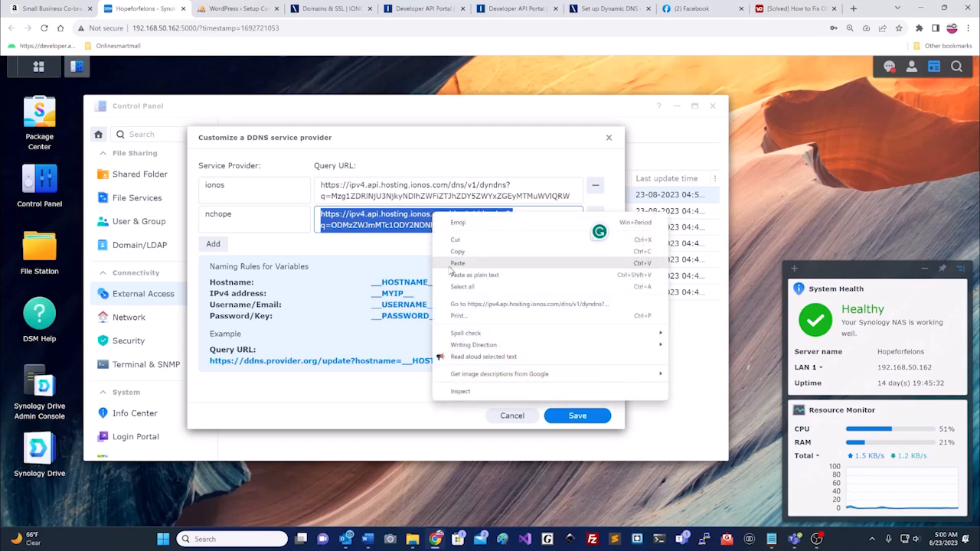
pyautogui.click(457, 263)
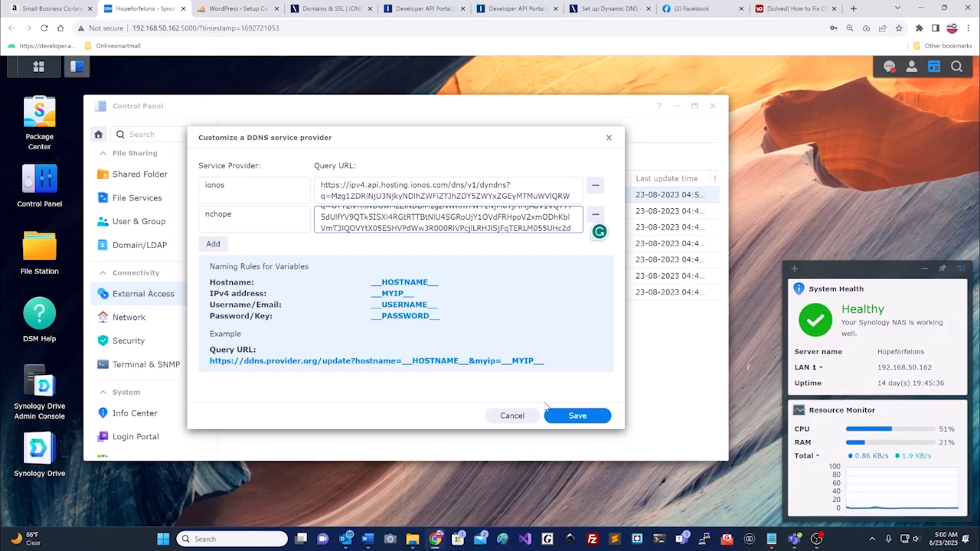
pyautogui.click(577, 415)
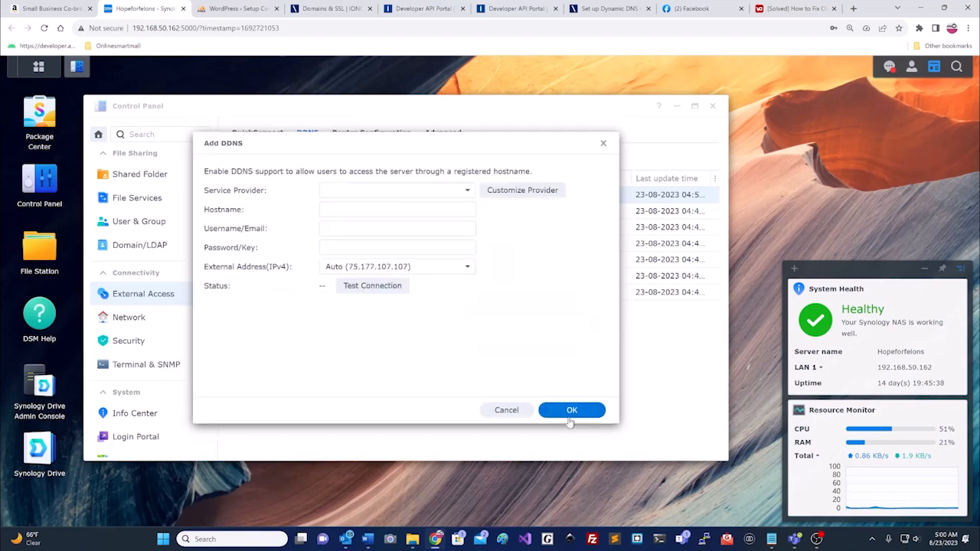
pyautogui.moveTo(422, 191)
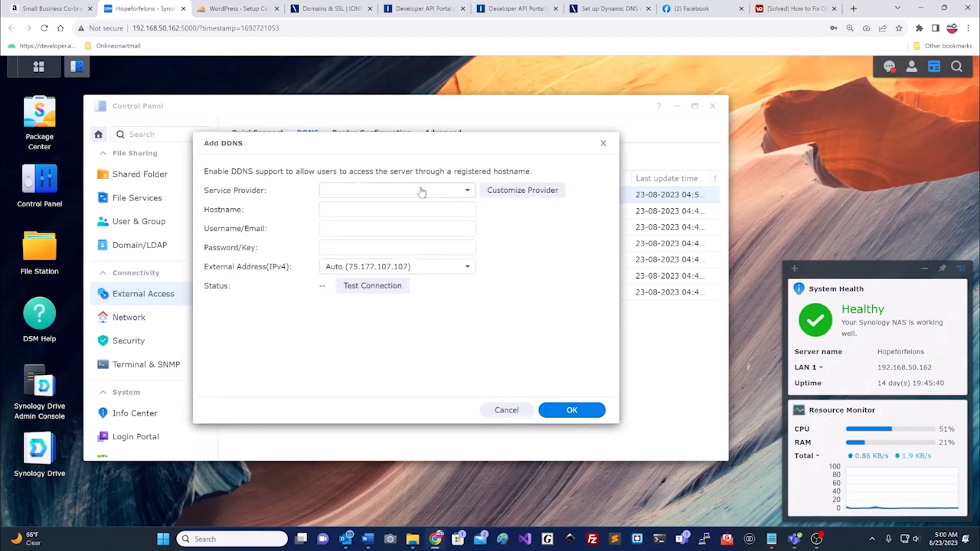
# - Choose the *nchope service provider and enter nchope.net as the hostname
pyautogui.click(467, 189)
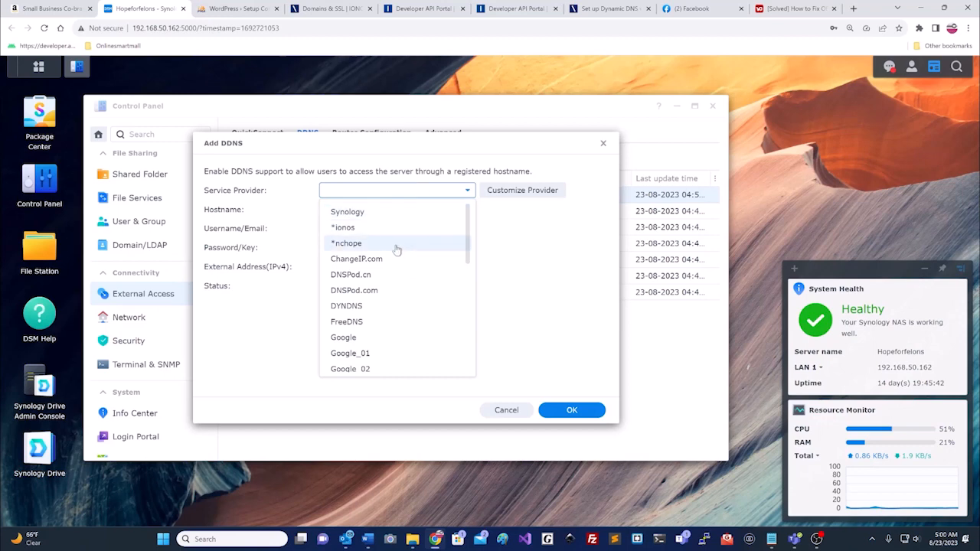
pyautogui.click(346, 243)
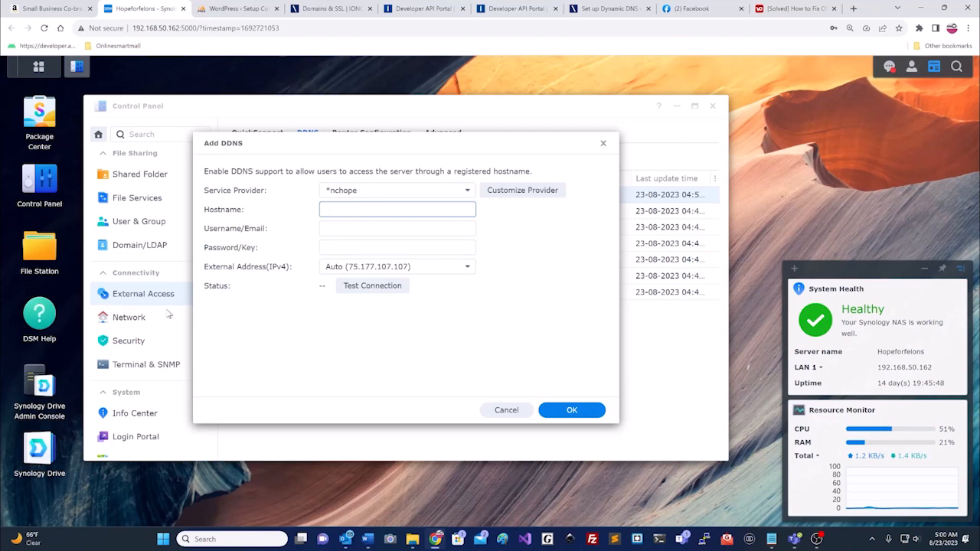
pyautogui.write('nchope')
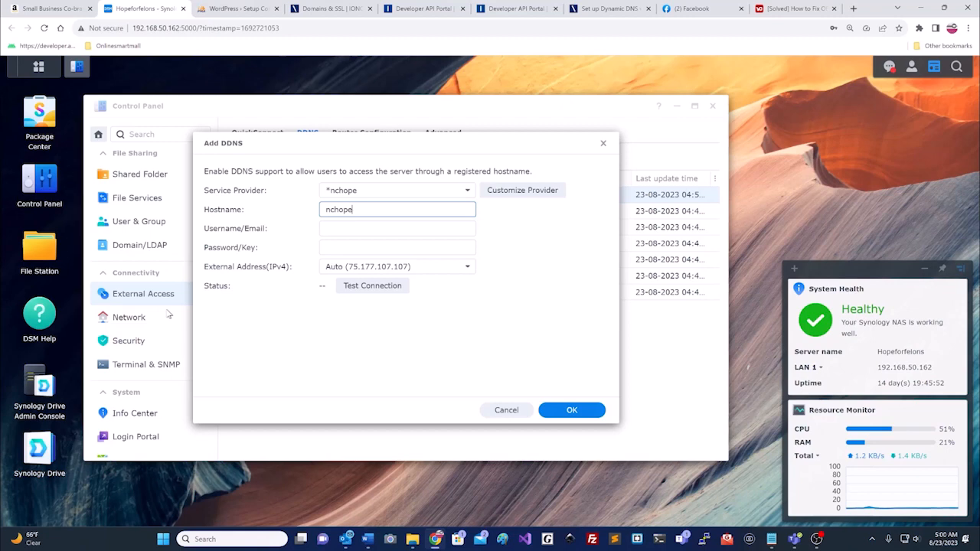
pyautogui.write('.net')
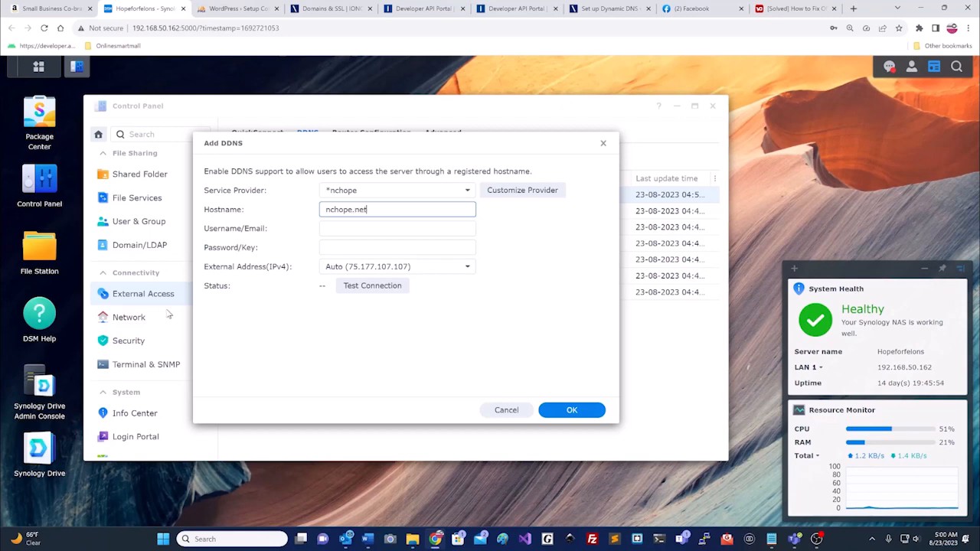
pyautogui.moveTo(187, 321)
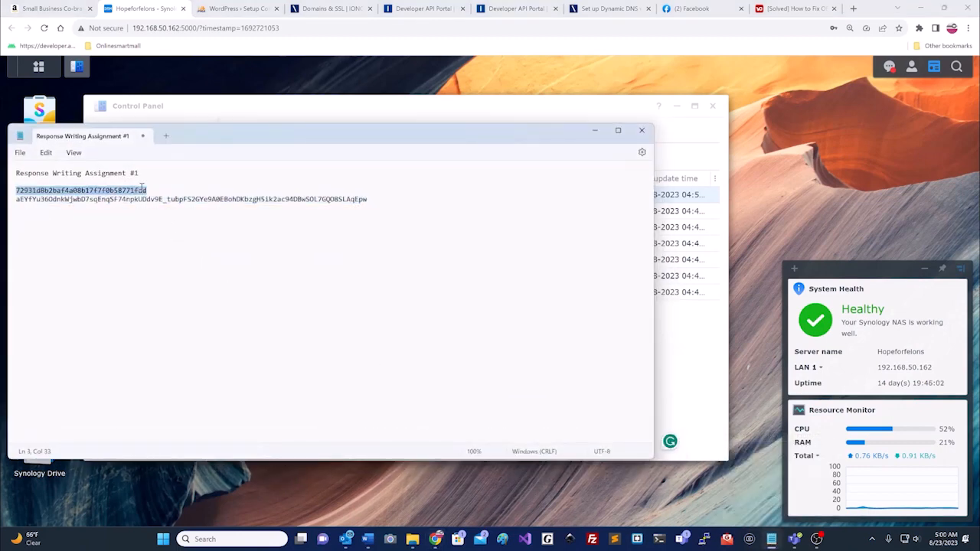
# - Copy the API key's public prefix, then its secret, from the saved Notepad note
pyautogui.rightClick(80, 190)
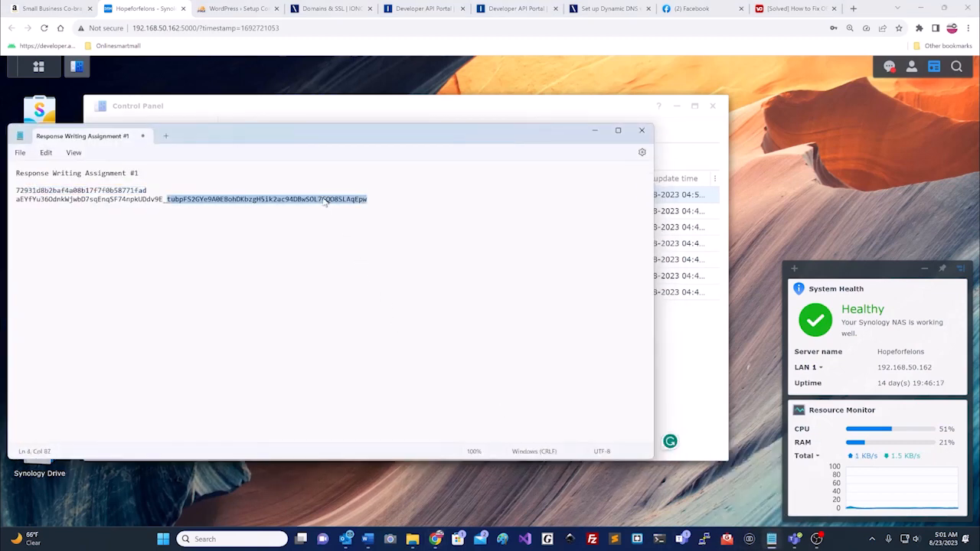
pyautogui.rightClick(329, 201)
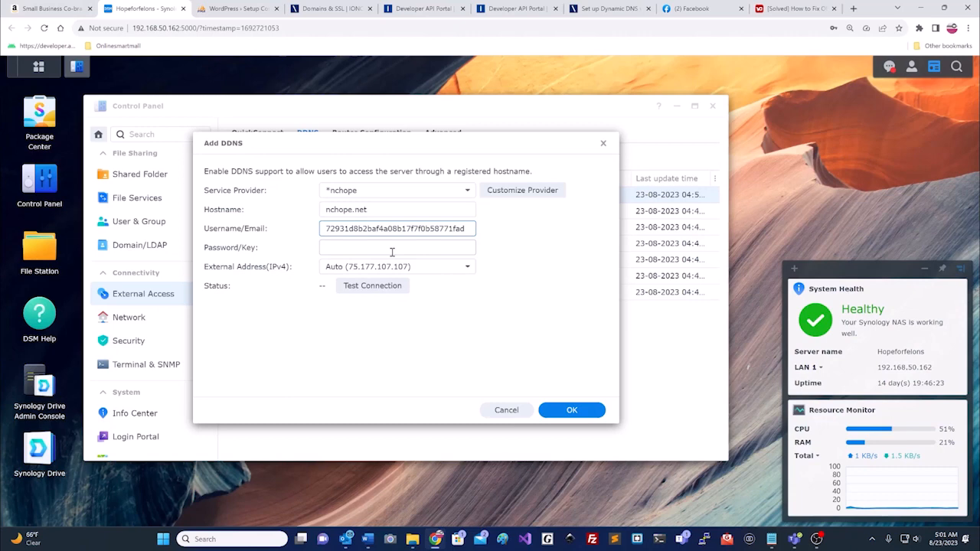
# - Paste the key secret as password, test the connection until Normal, and save the nchope.net DDNS entry
pyautogui.rightClick(396, 247)
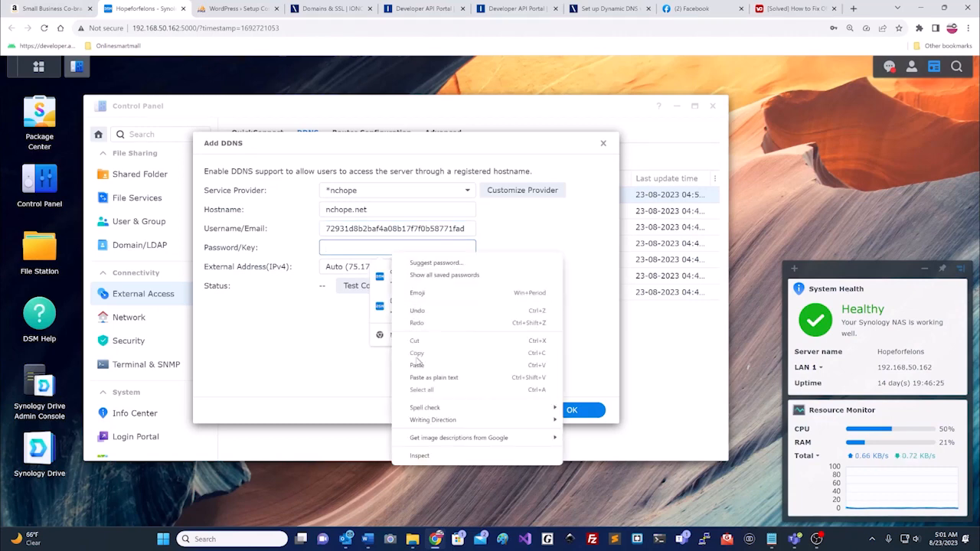
pyautogui.click(417, 365)
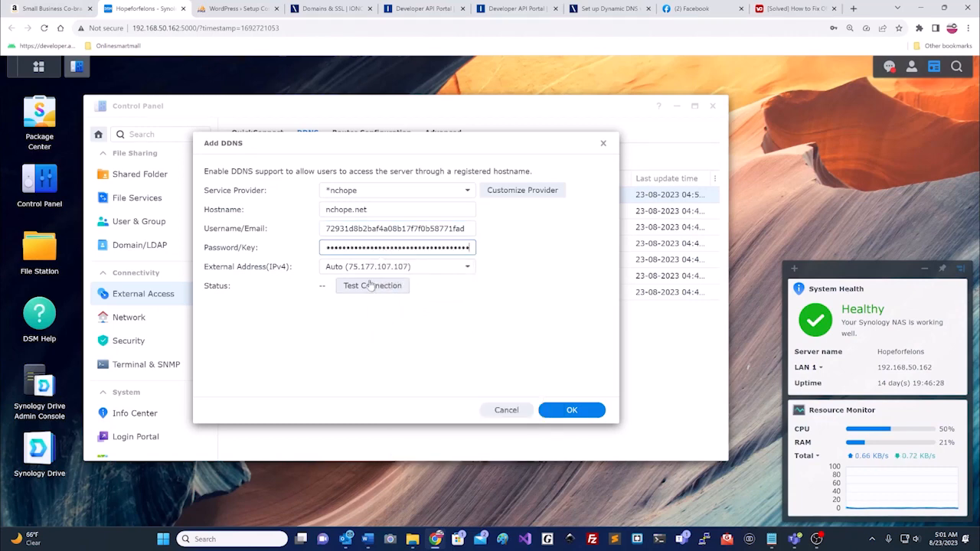
pyautogui.click(372, 285)
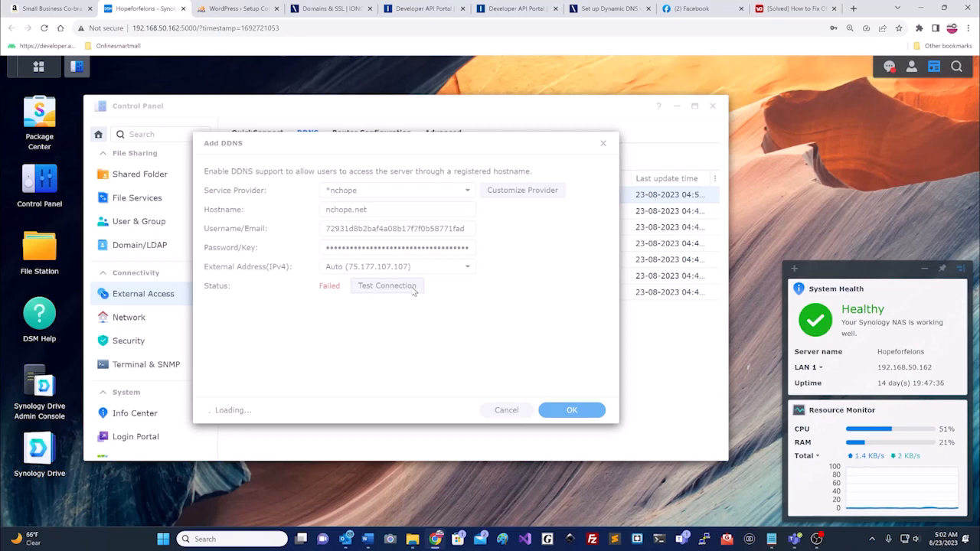
pyautogui.click(387, 286)
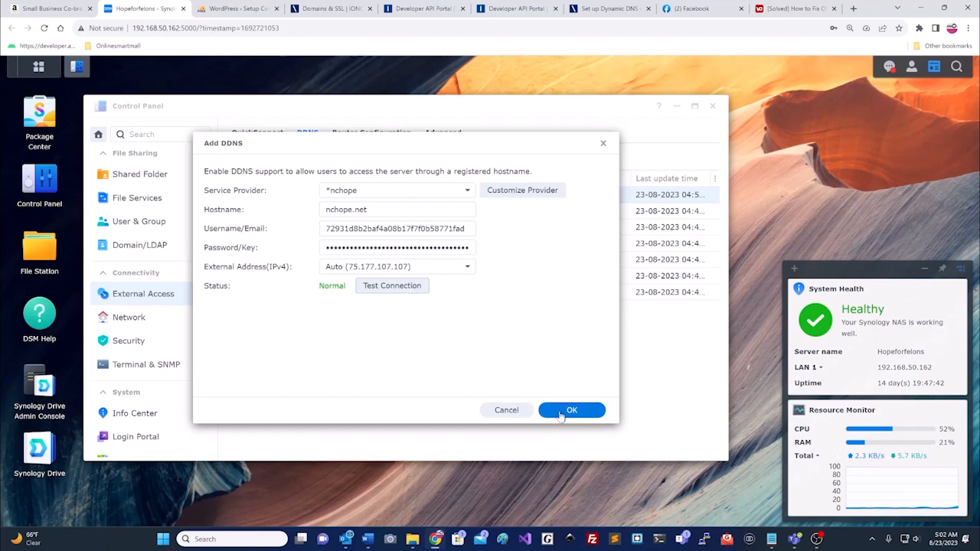
pyautogui.click(572, 409)
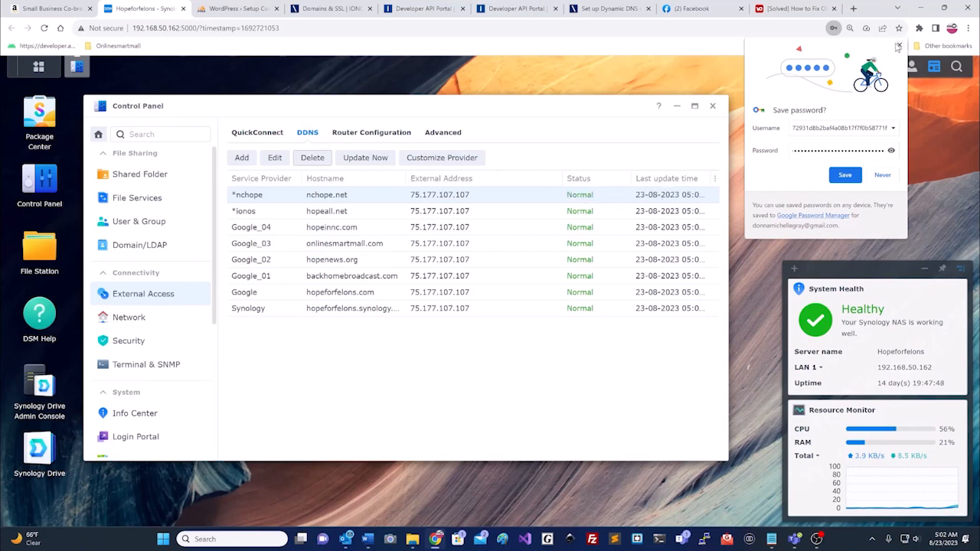
# - Dismiss the save-password bubble, review the Certificate list and Network settings, then close Control Panel
pyautogui.click(898, 47)
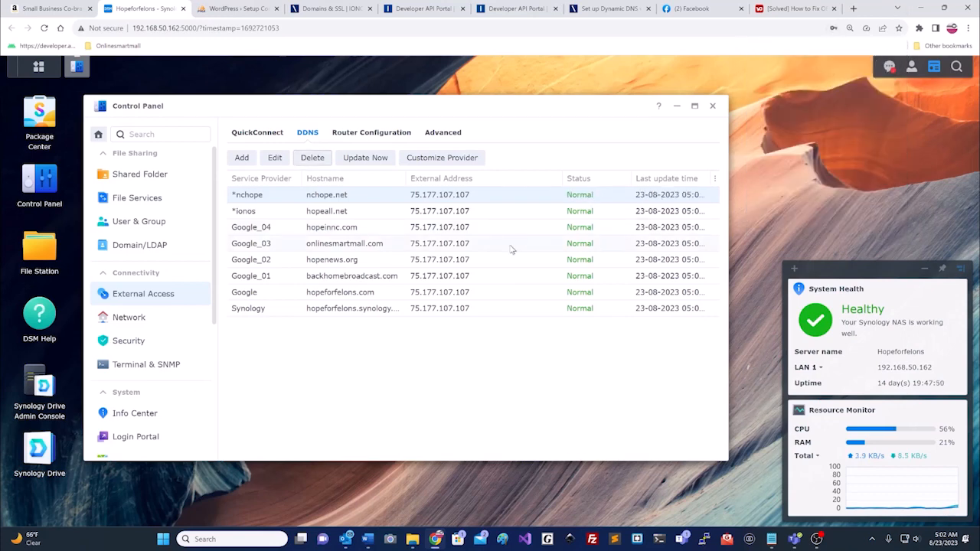
pyautogui.moveTo(149, 343)
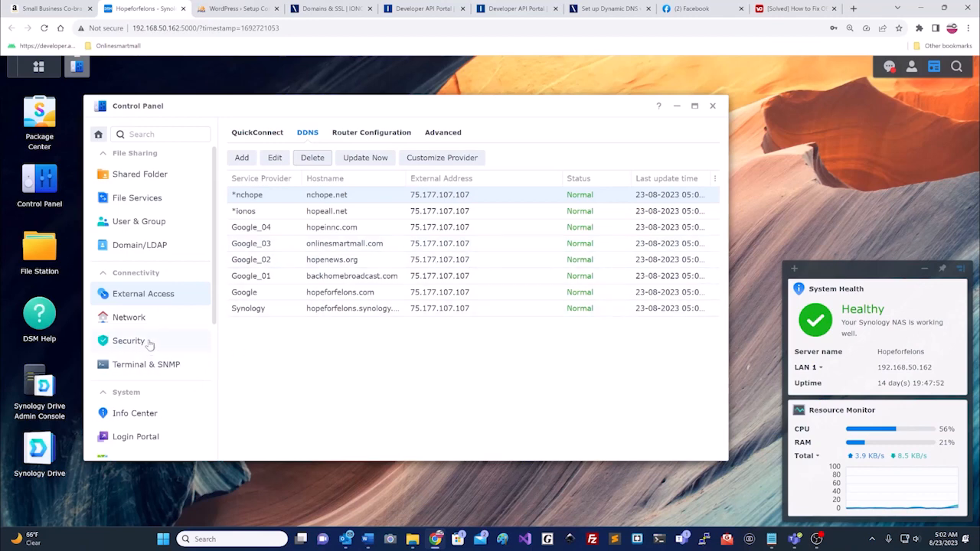
pyautogui.click(129, 341)
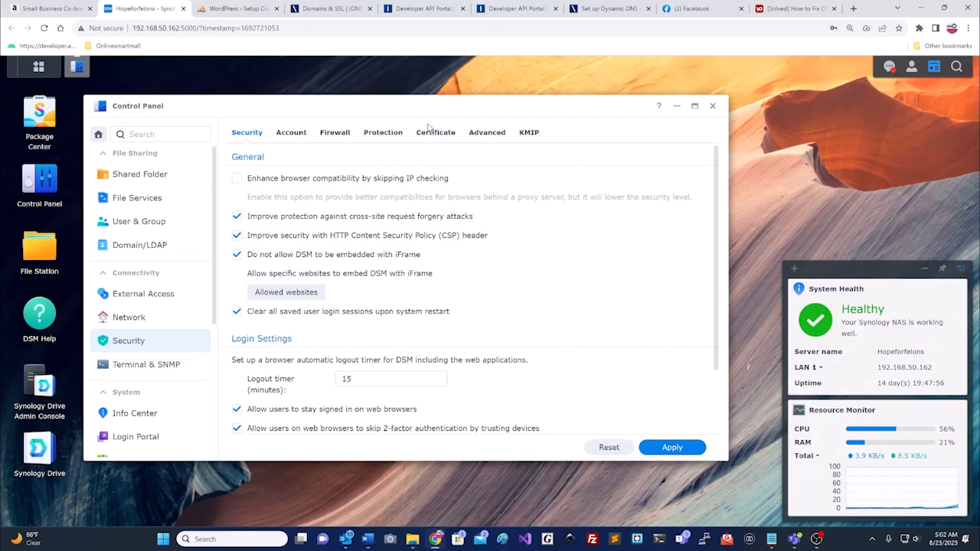
pyautogui.click(436, 132)
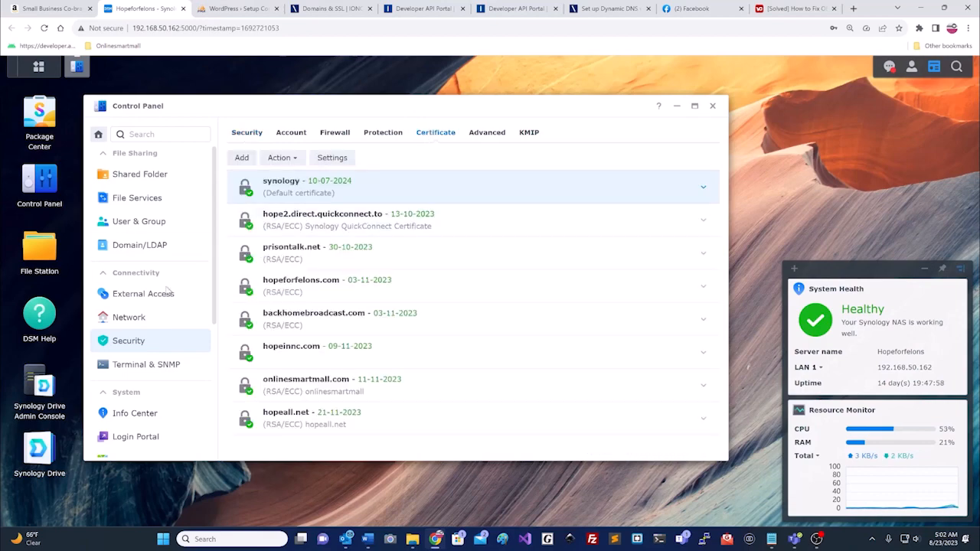
pyautogui.click(129, 317)
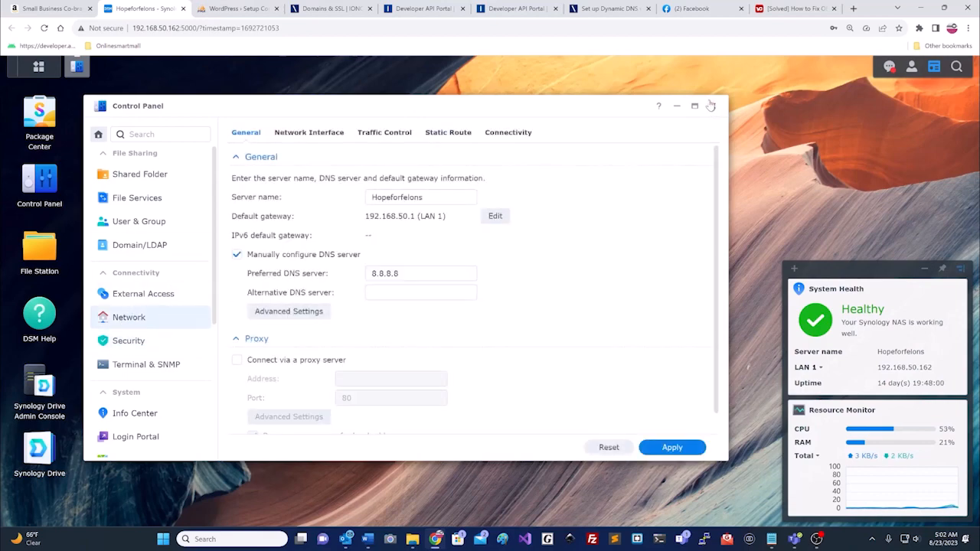
pyautogui.click(710, 105)
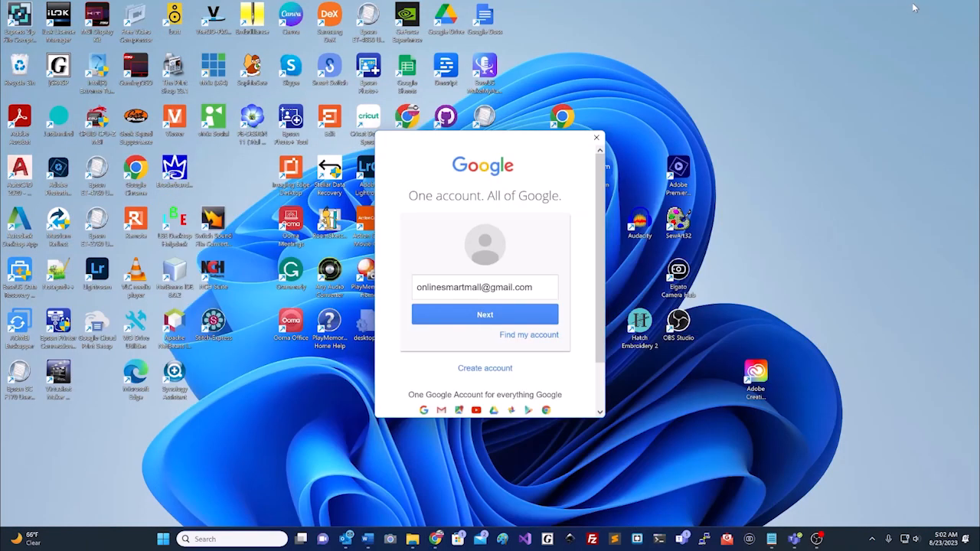
# - Close the Google sign-in popup and select the Display Capture source in OBS Studio
pyautogui.click(596, 138)
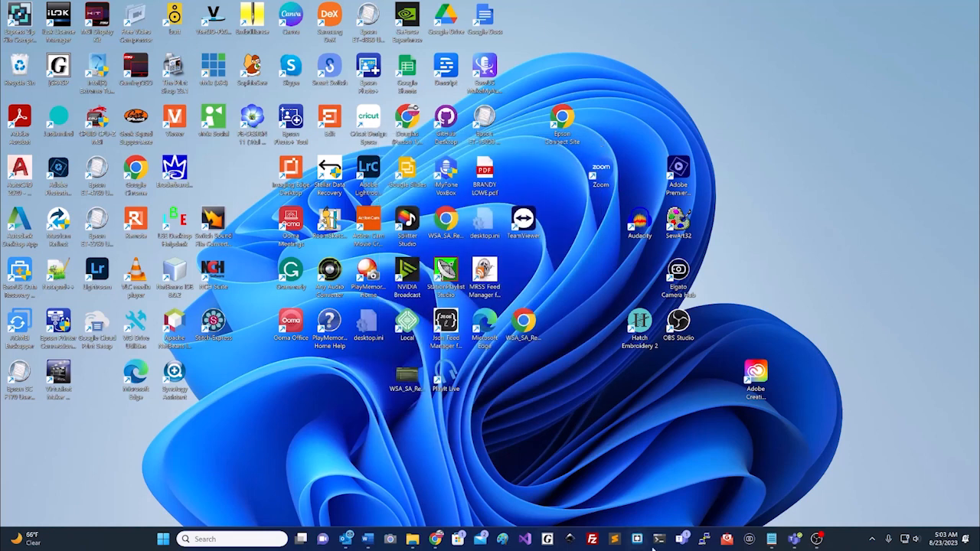
pyautogui.moveTo(818, 539)
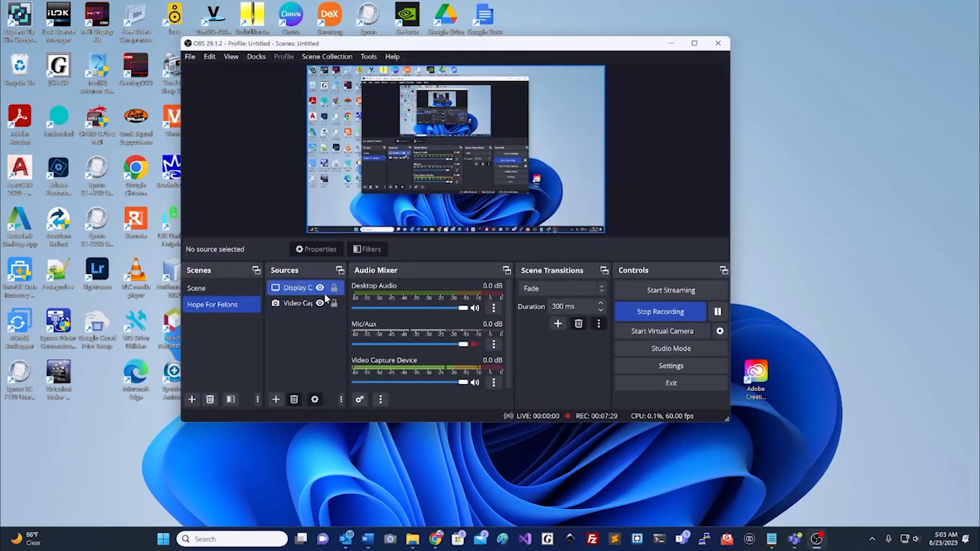
pyautogui.click(297, 287)
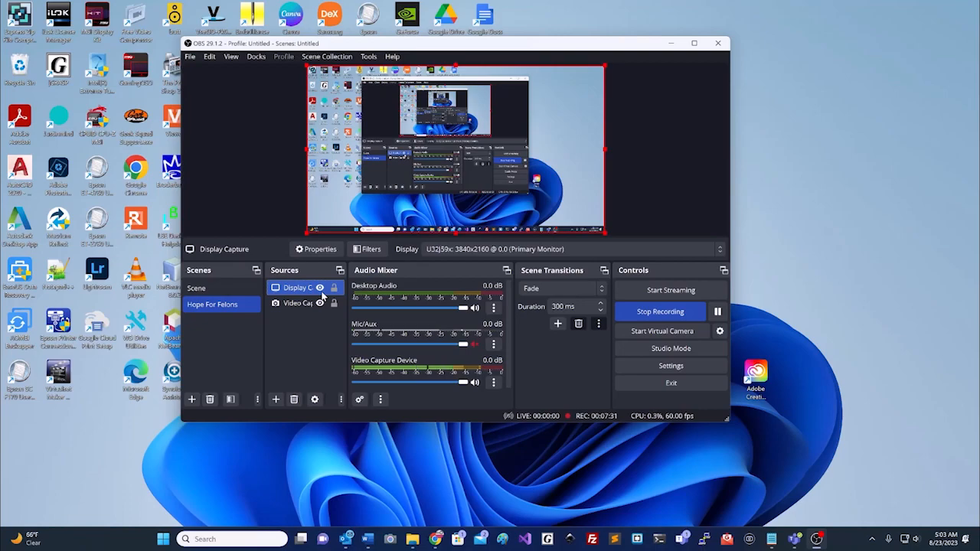